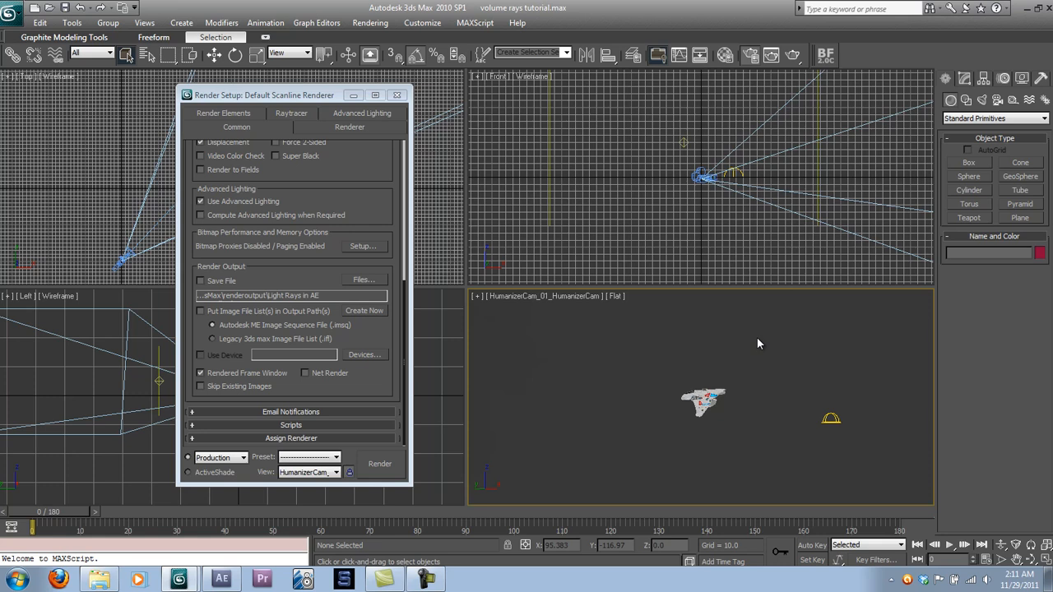
mouse_move(740, 337)
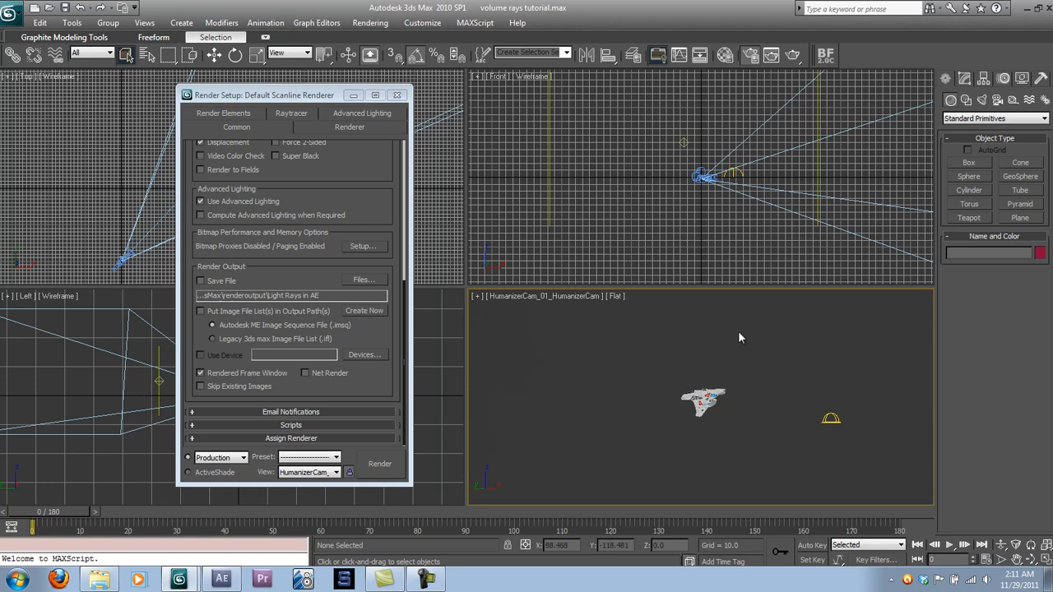
mouse_move(663, 326)
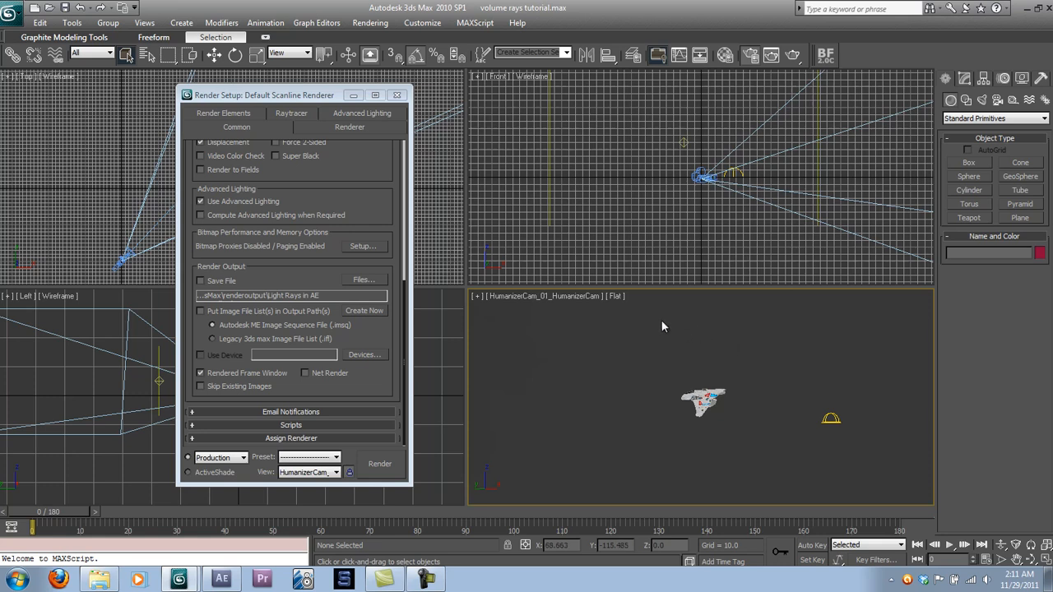
mouse_move(636, 310)
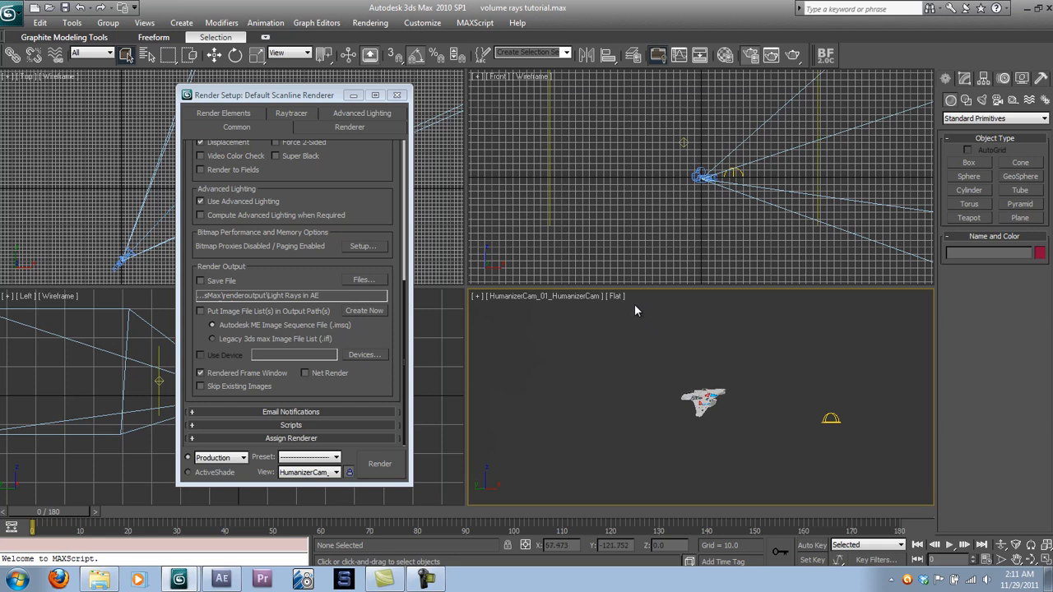
mouse_move(727, 379)
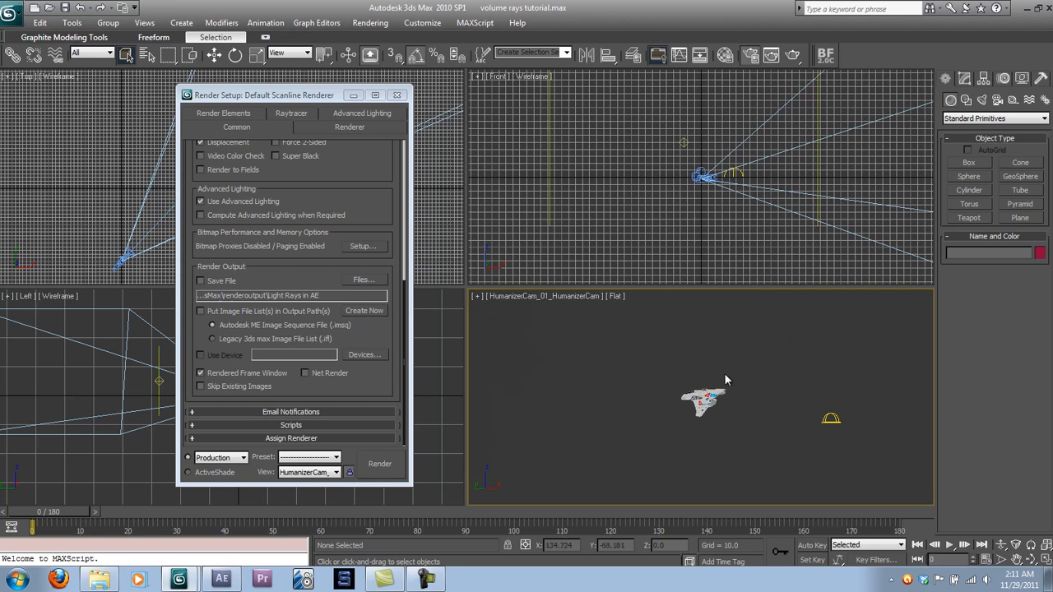
mouse_move(620, 376)
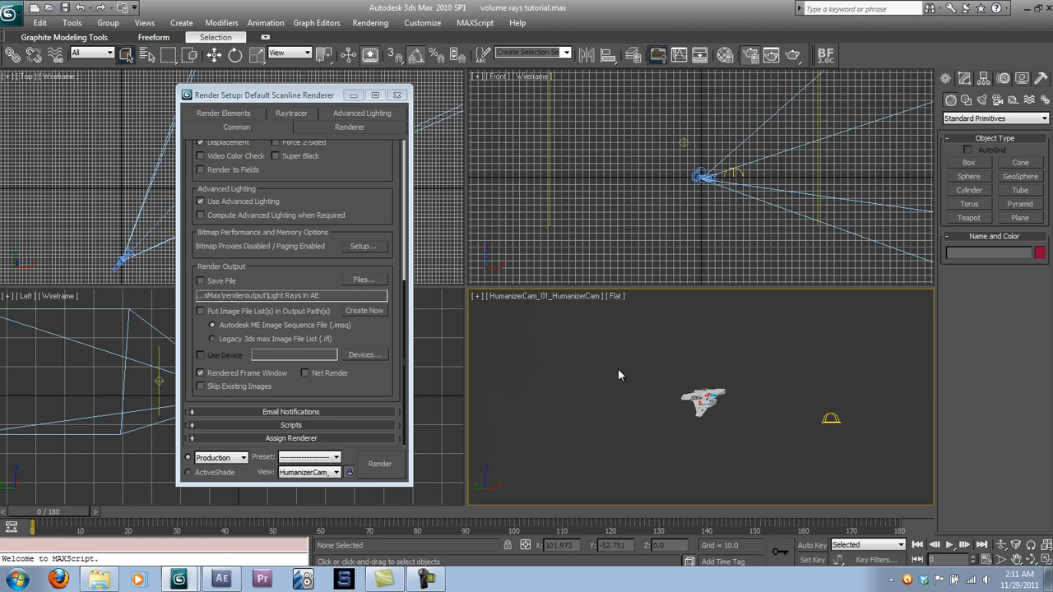
mouse_move(820, 342)
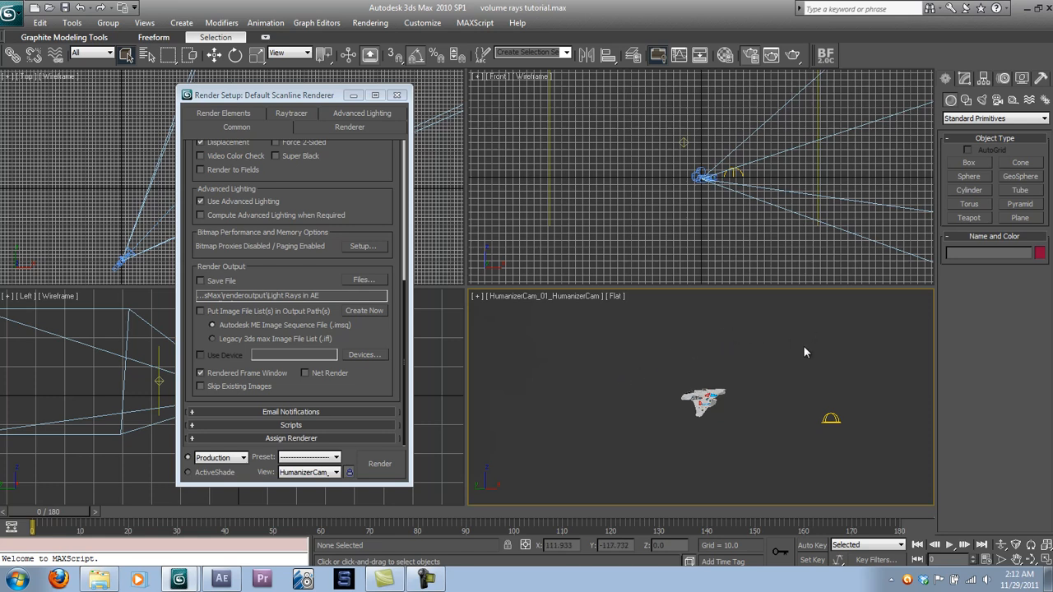
mouse_move(673, 339)
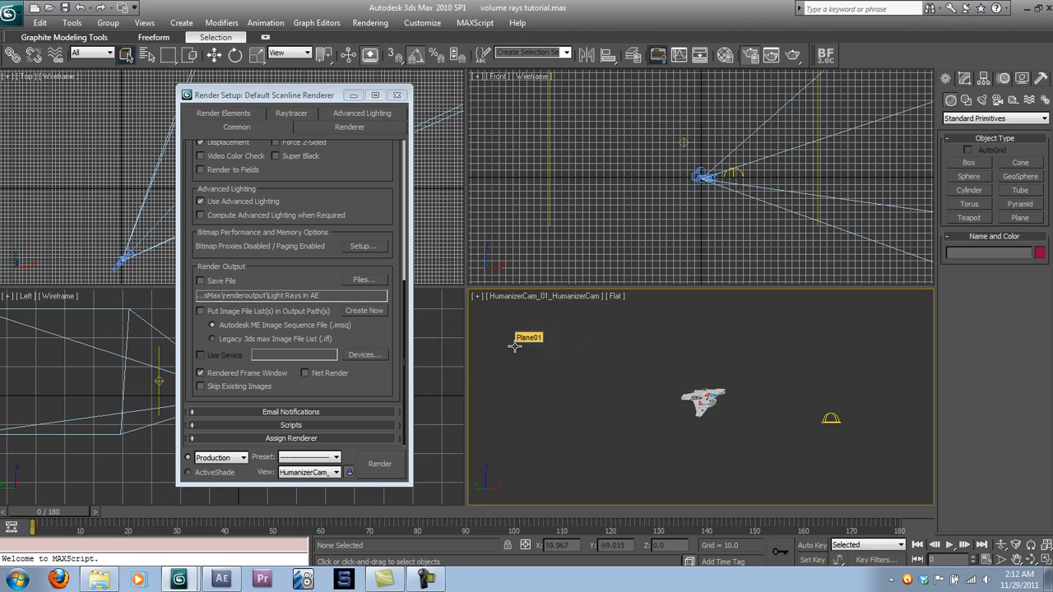
mouse_move(691, 348)
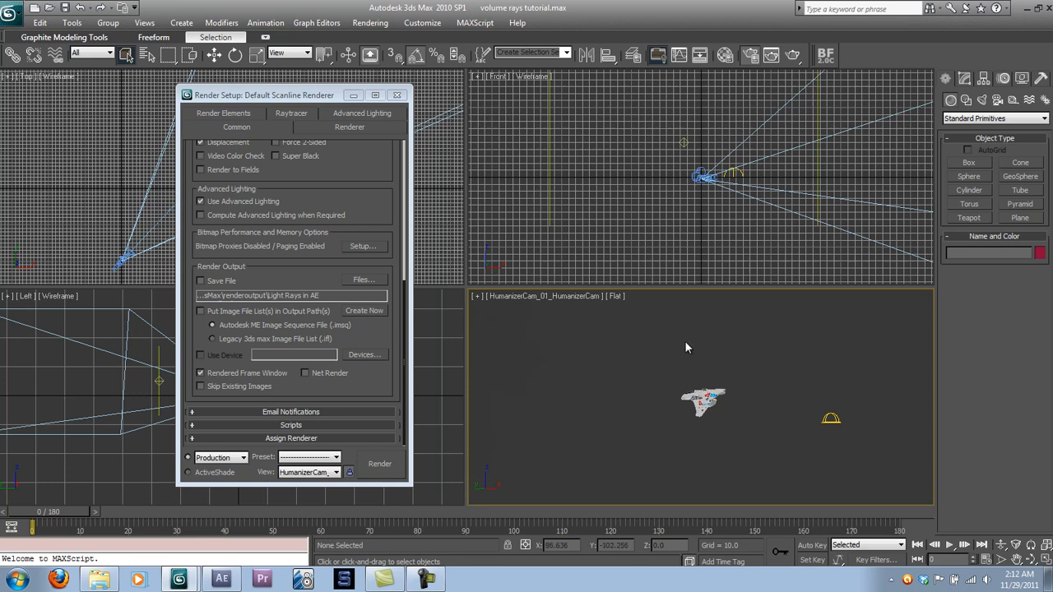
mouse_move(724, 335)
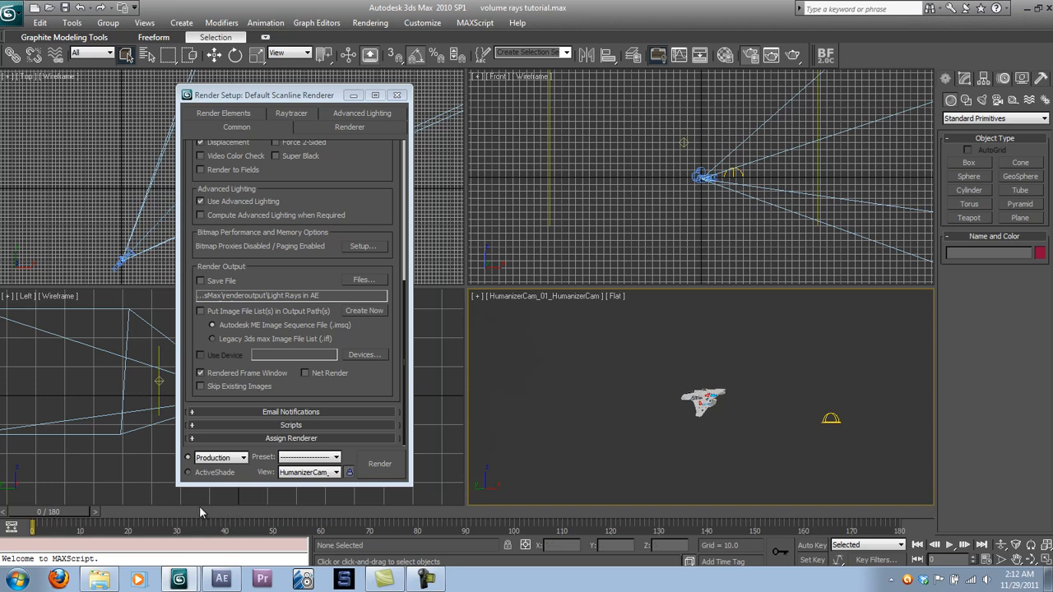
mouse_move(66, 516)
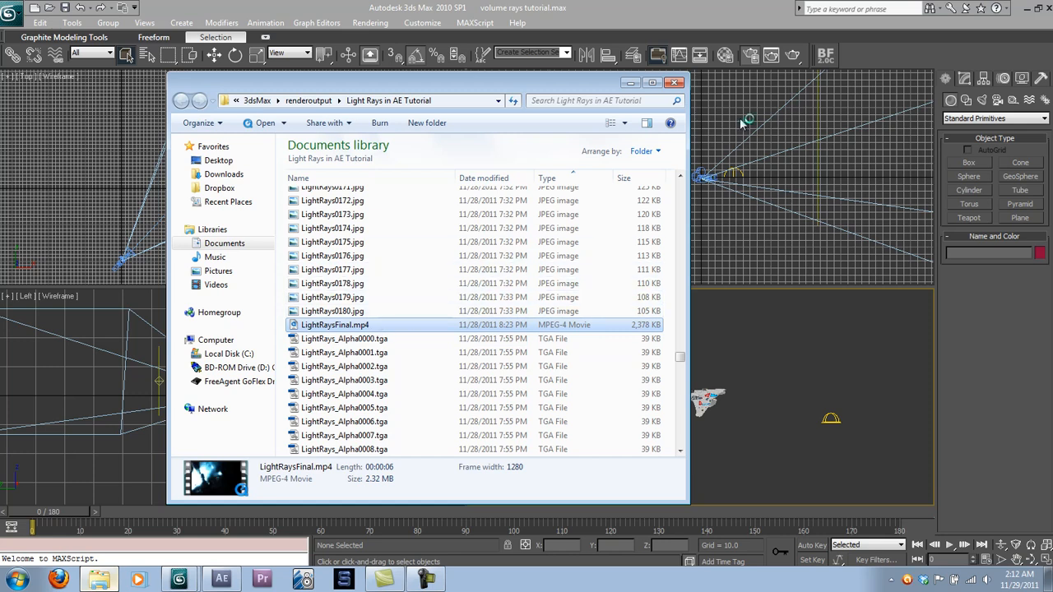
mouse_move(463, 157)
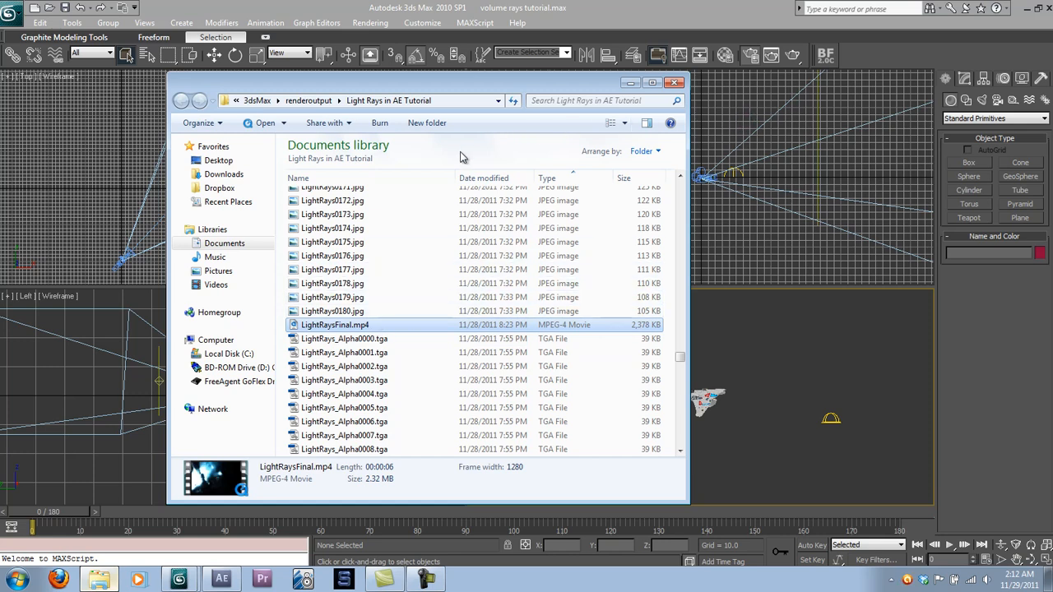
mouse_move(466, 151)
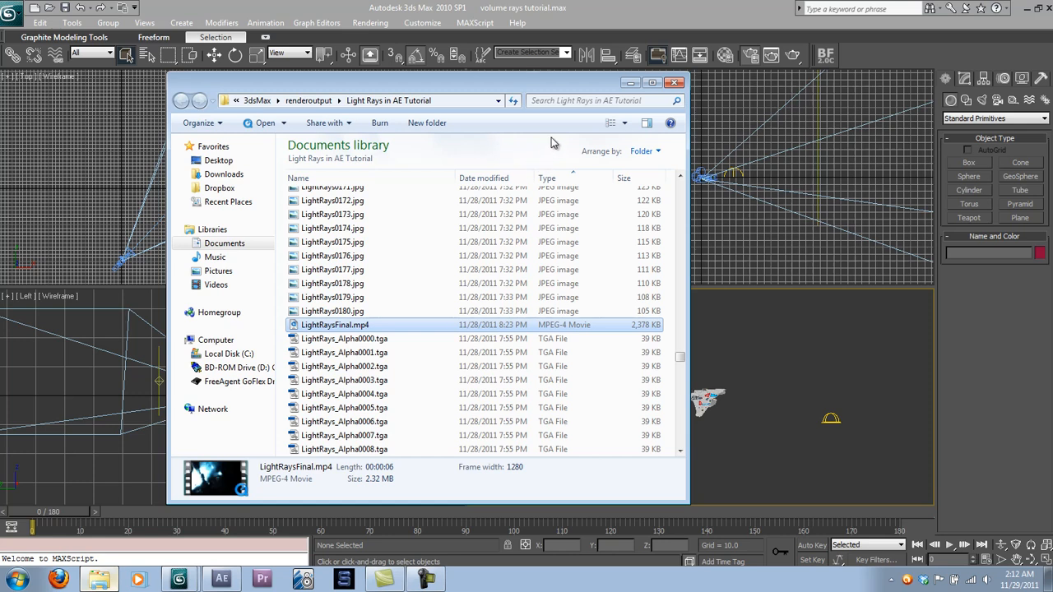
Double-click LightRaysFinal.mp4 to open the finished light rays movie.
double_click(334, 324)
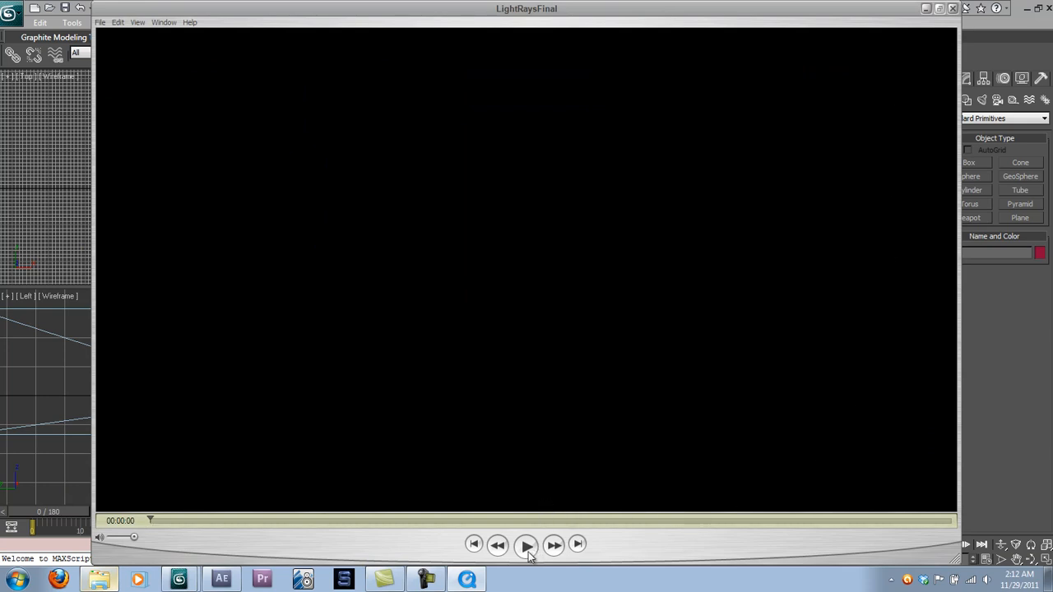
Play and pause the LightRaysFinal movie several times, then close the player.
left_click(526, 544)
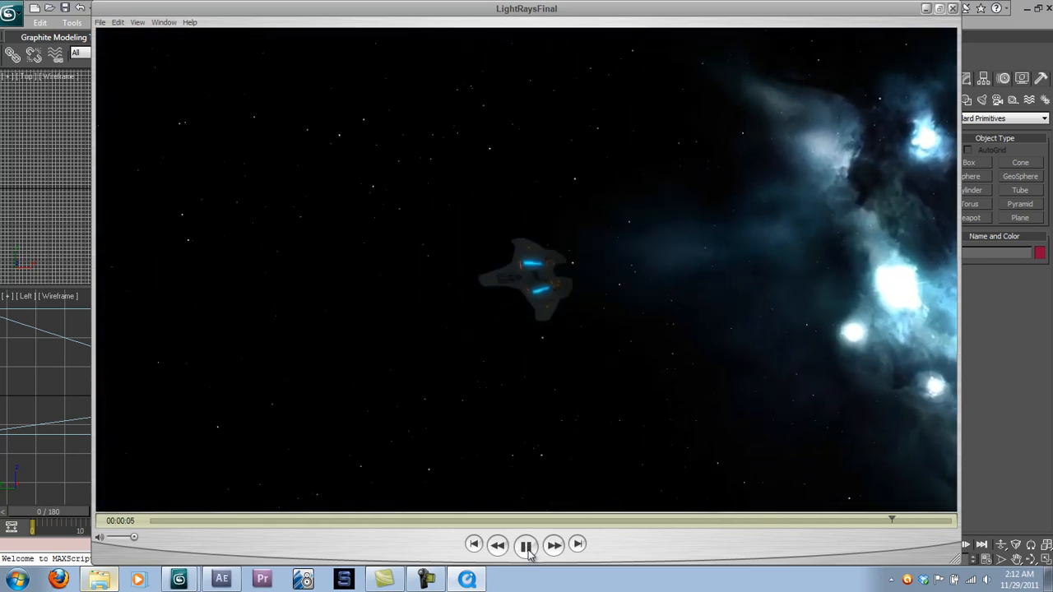
left_click(525, 545)
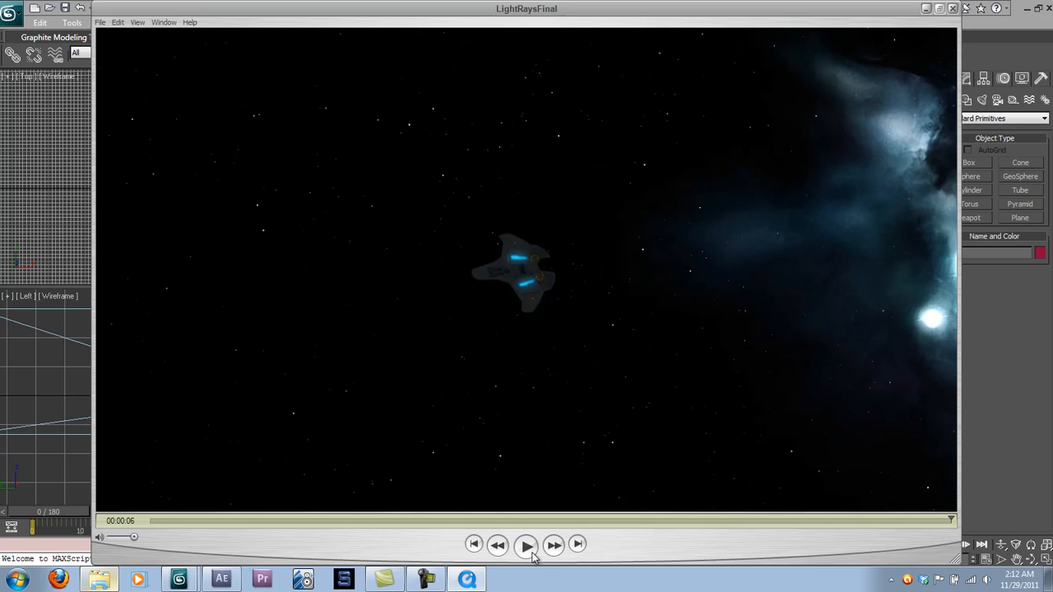
left_click(526, 544)
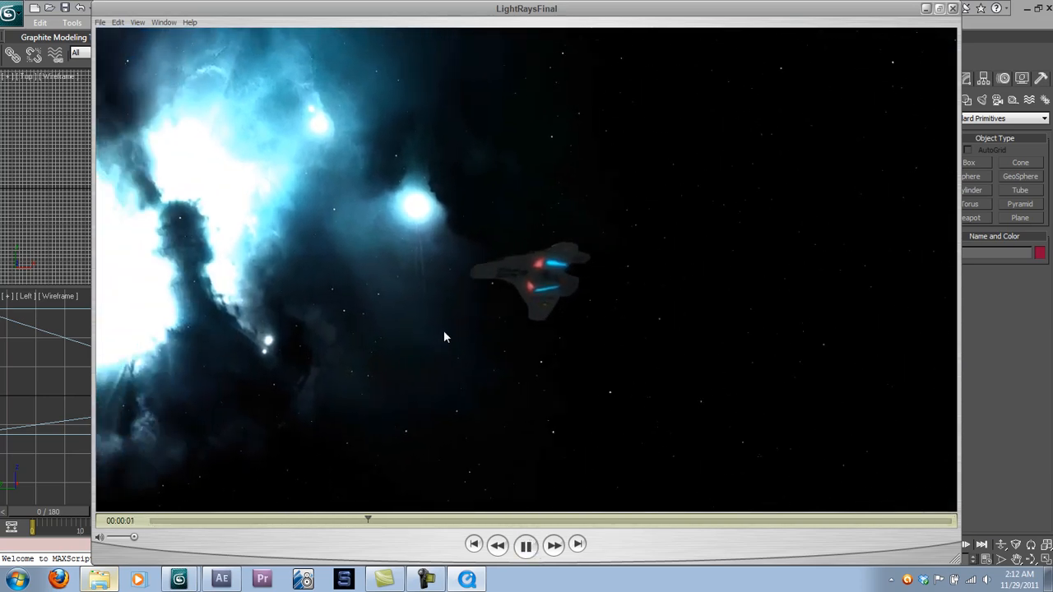
left_click(526, 544)
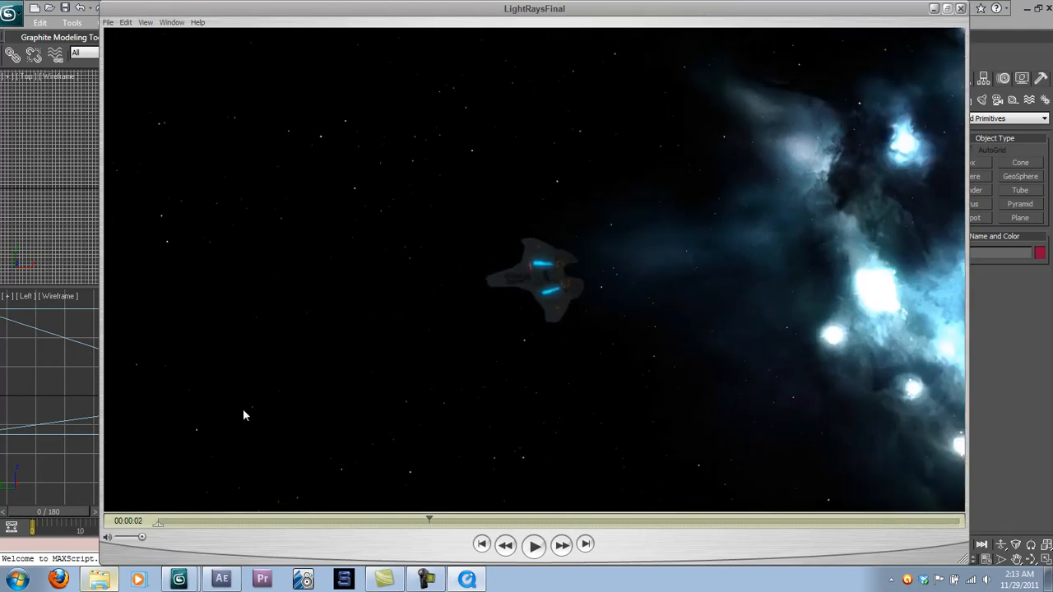
left_click(532, 544)
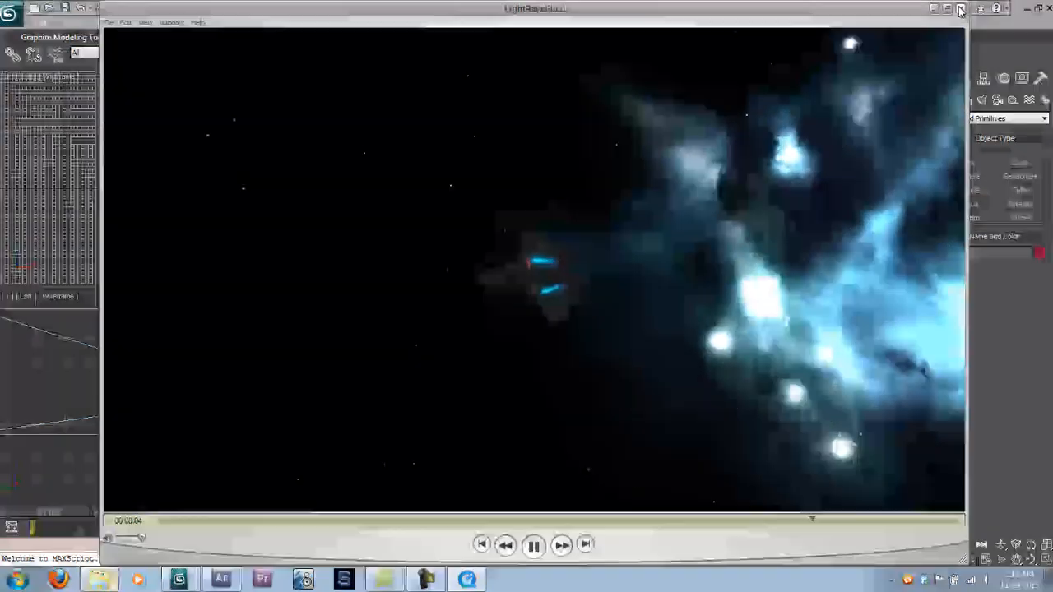
left_click(533, 544)
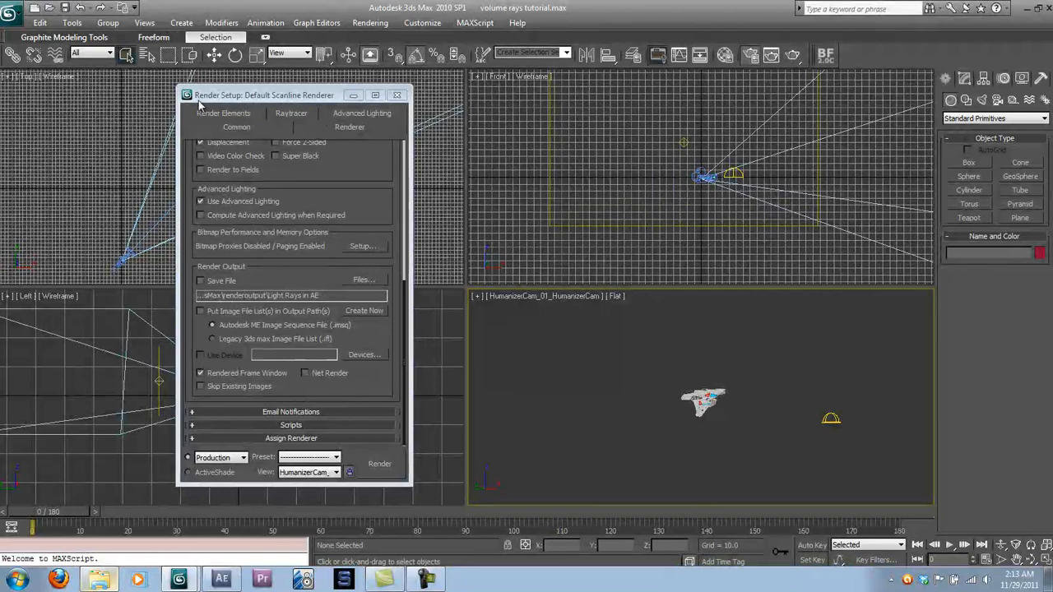
Select the Alpha render element and confirm its LightRays_Alpha.tga output file.
left_click(223, 126)
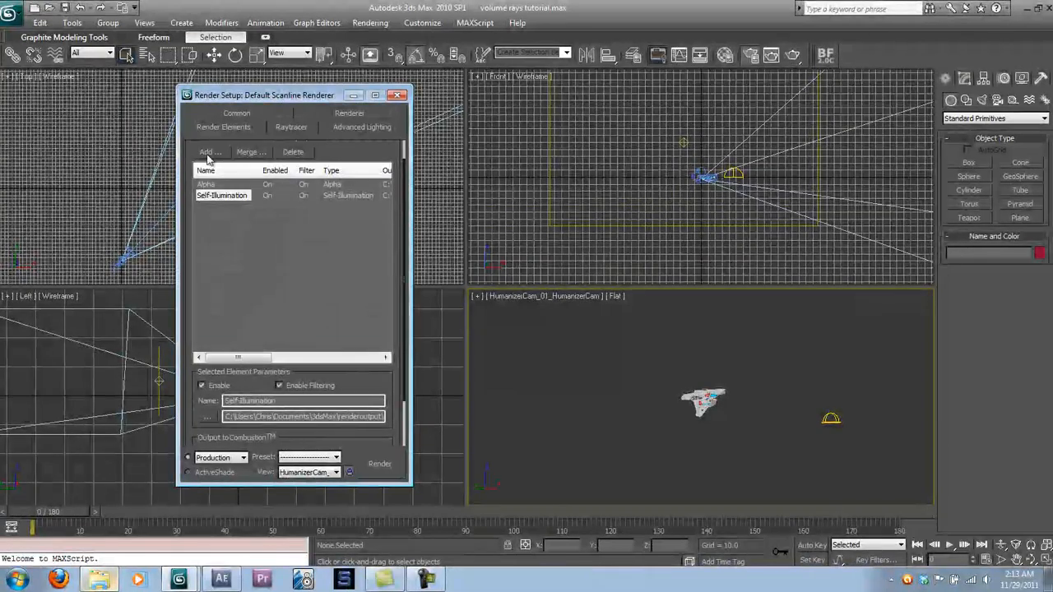
left_click(222, 184)
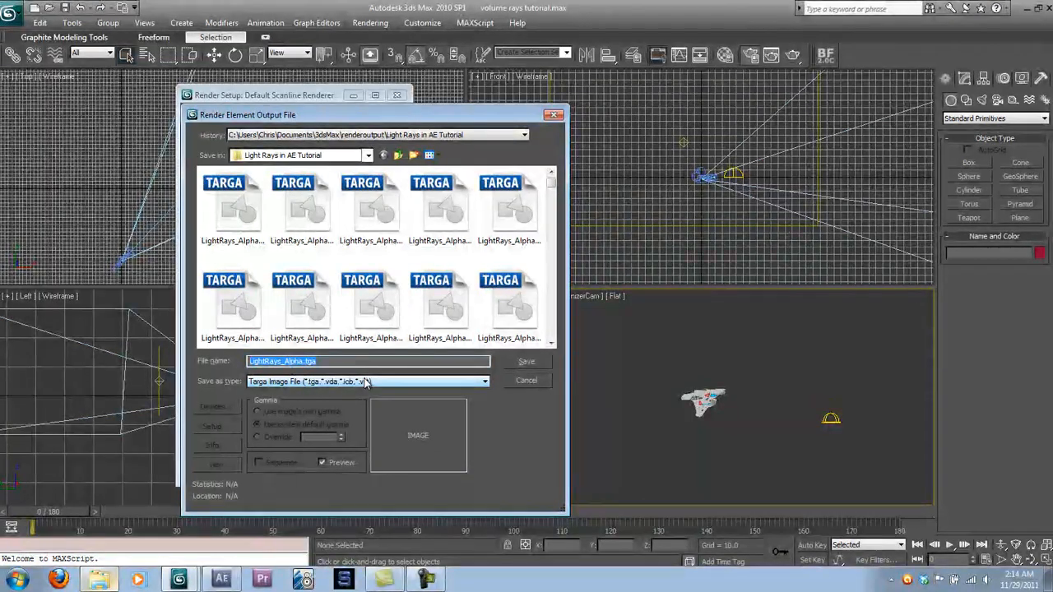
left_click(257, 424)
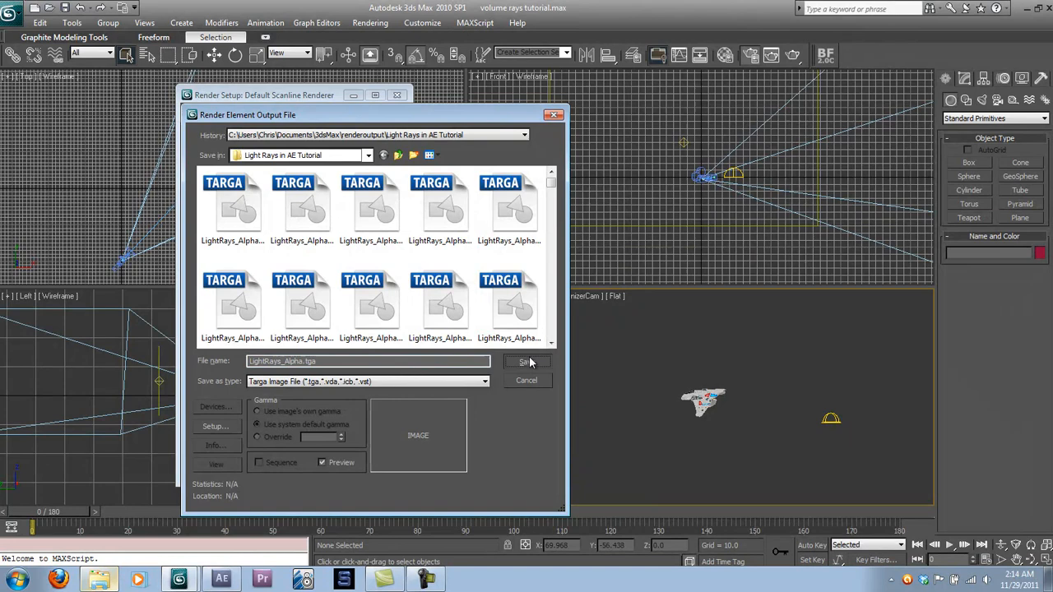
left_click(525, 361)
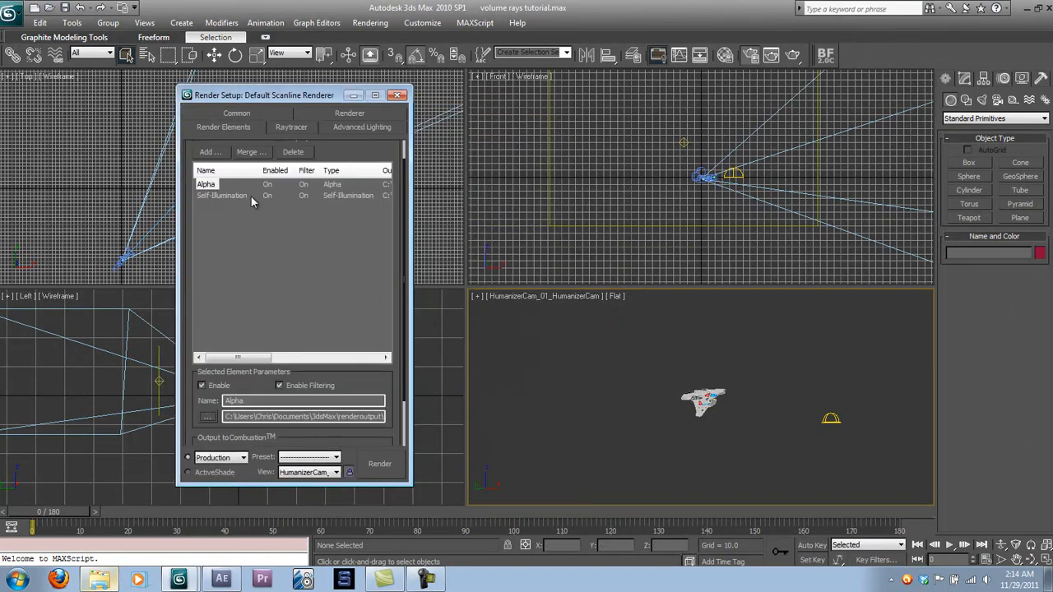
Select Self-Illumination and browse the render element types to add, then close the list.
left_click(222, 196)
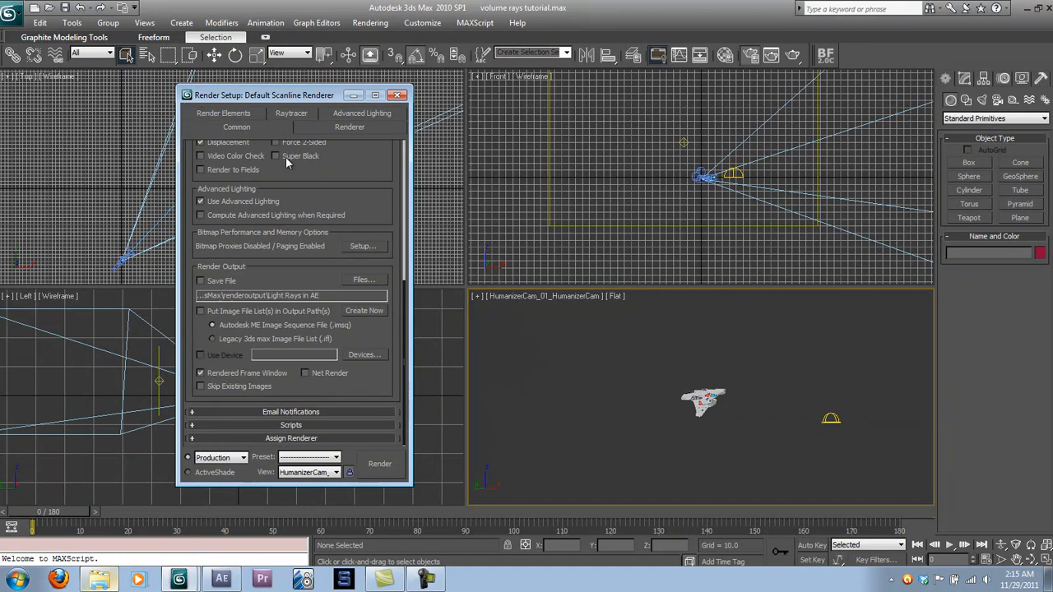
left_click(223, 113)
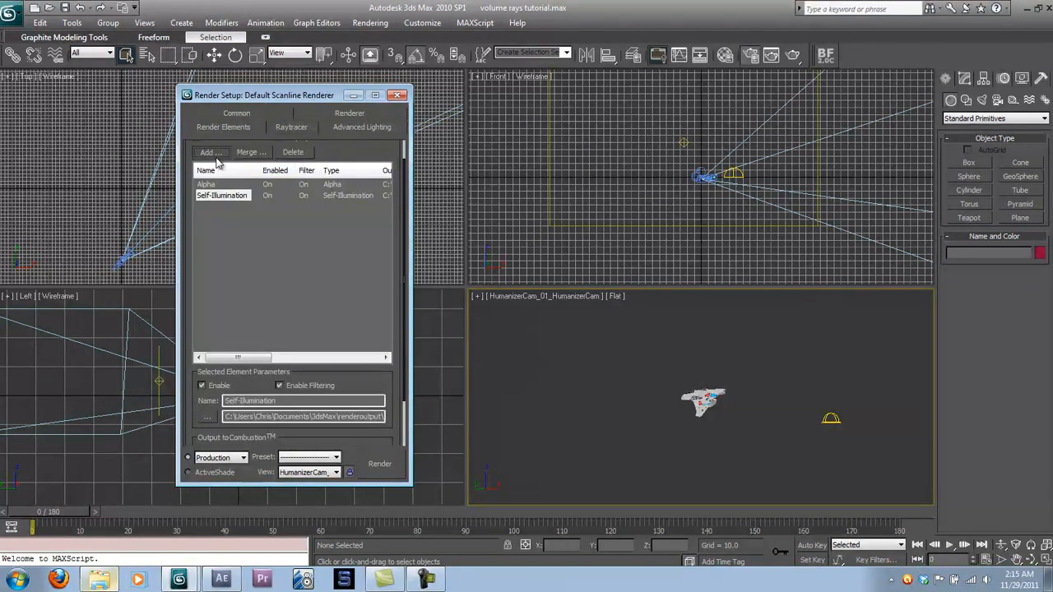
left_click(208, 152)
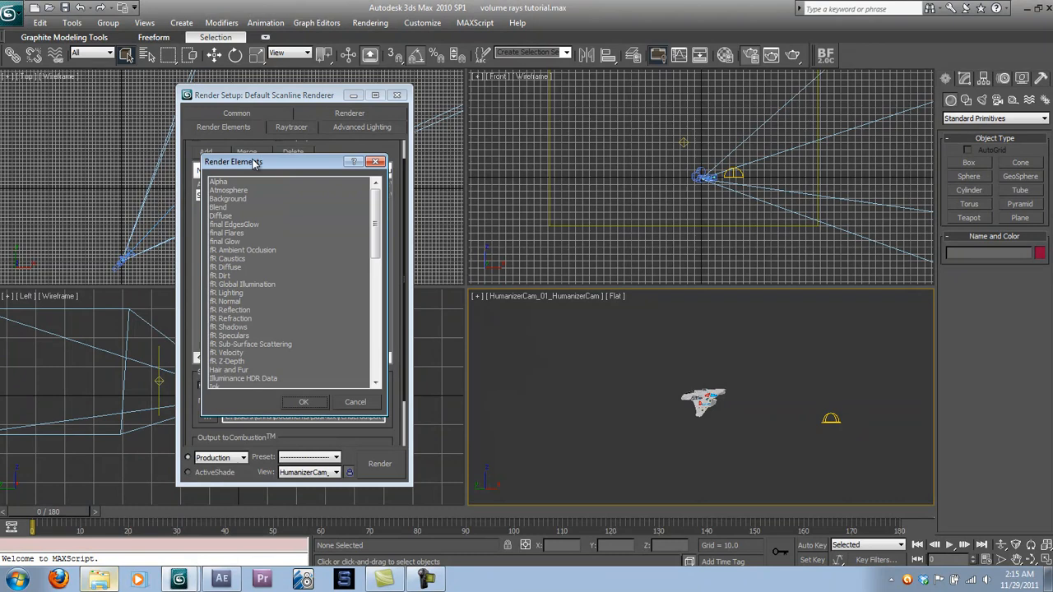
left_click(218, 181)
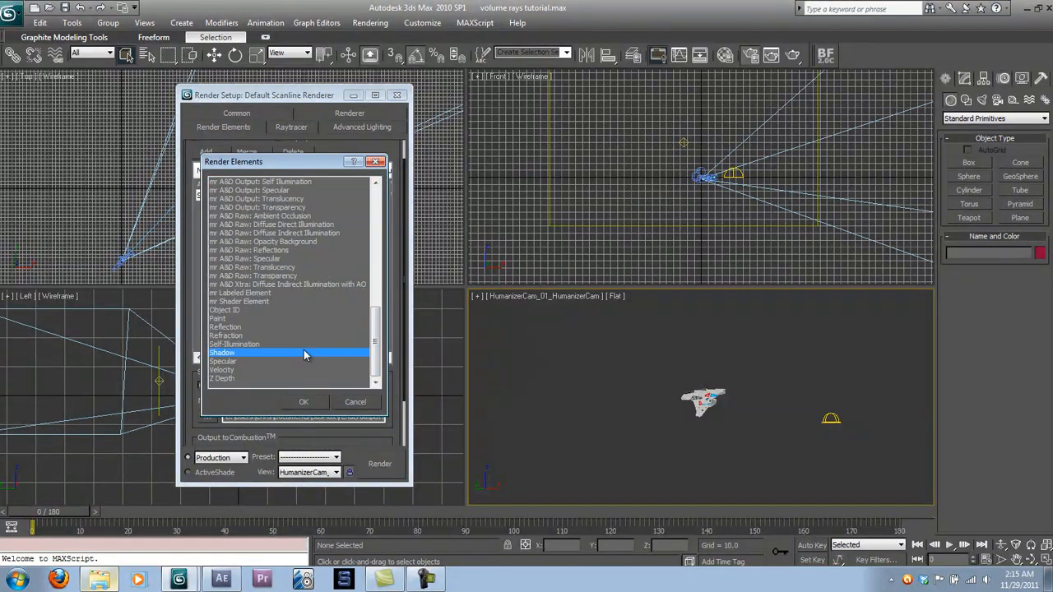
left_click(218, 319)
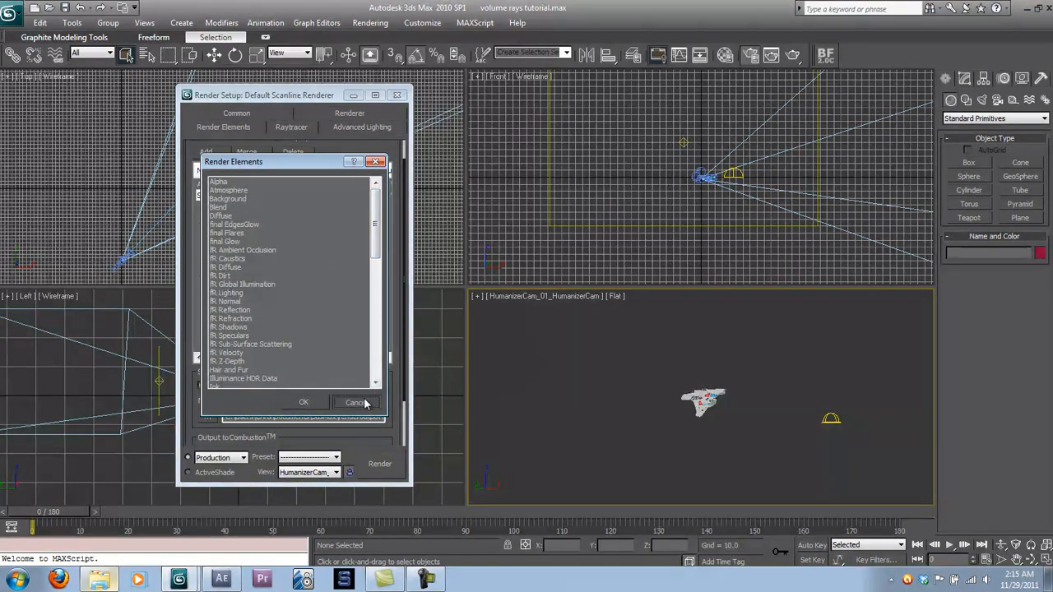
left_click(303, 402)
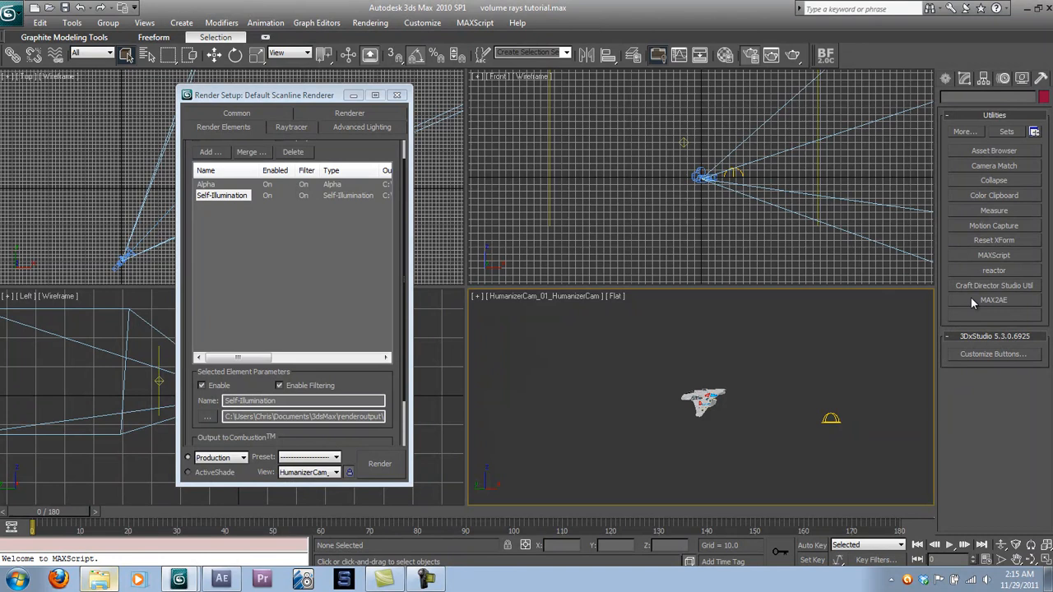
Export the scene with MAX2AE, close Render Setup, and switch to After Effects.
left_click(994, 300)
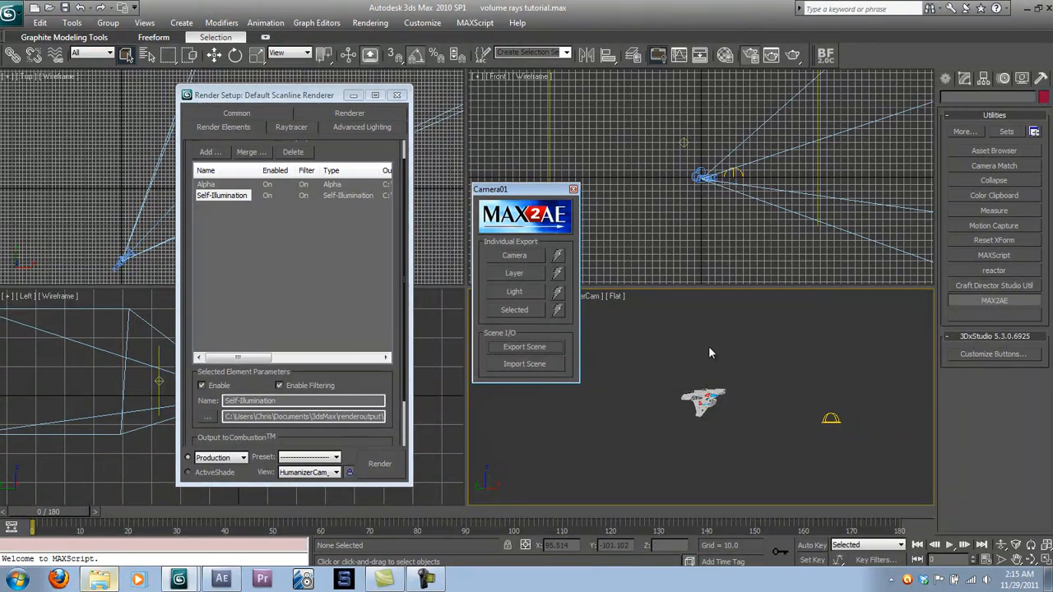
left_click(524, 347)
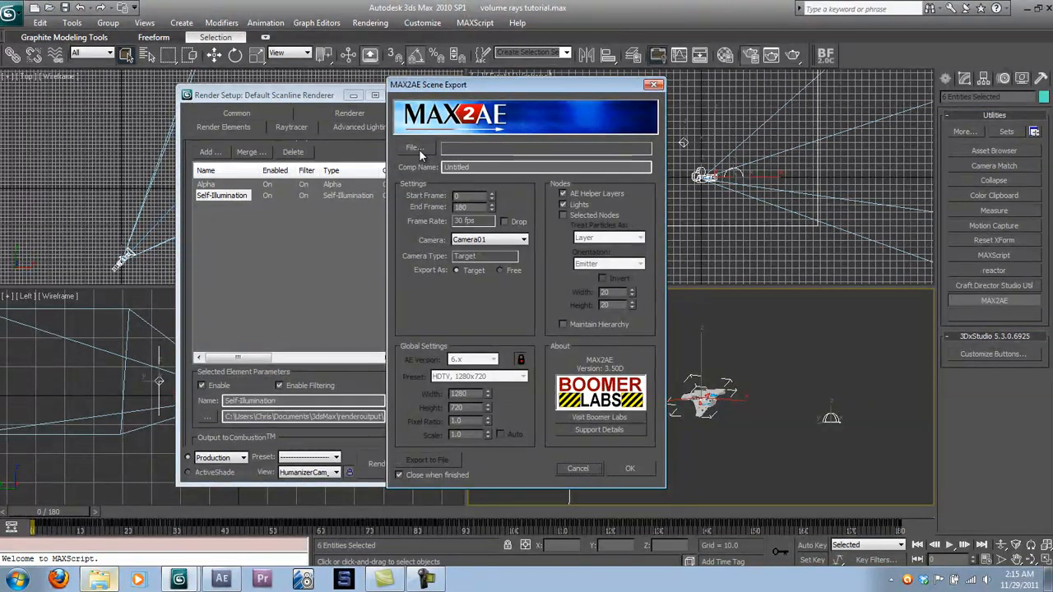
left_click(414, 147)
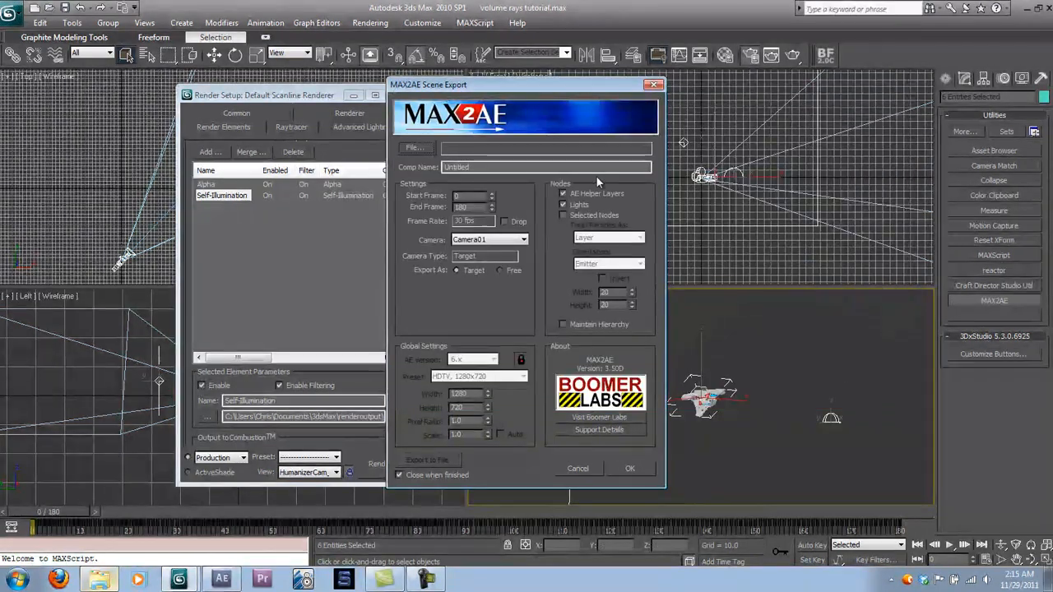
left_click(564, 214)
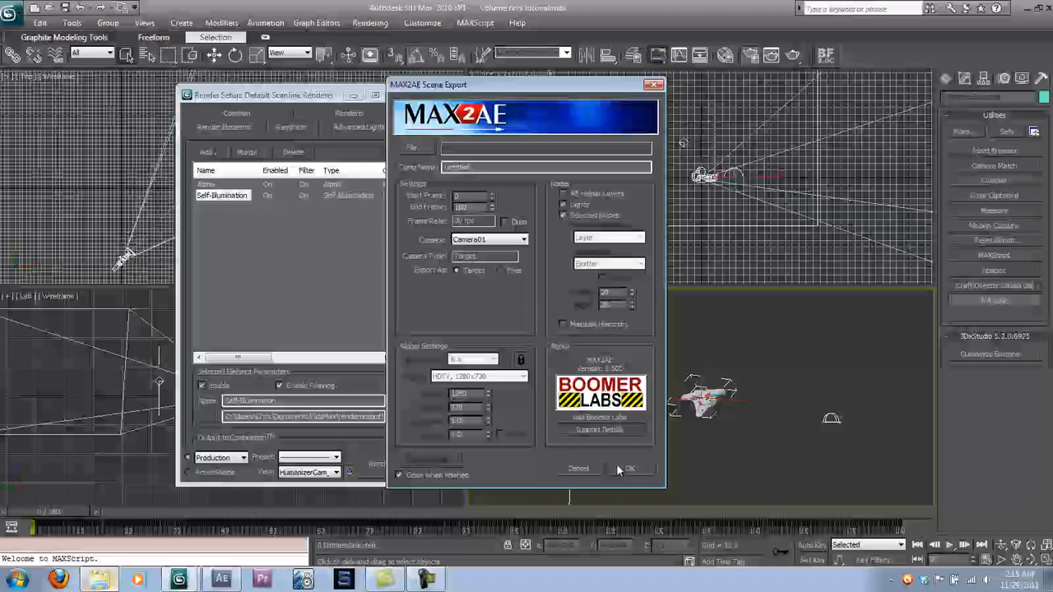
left_click(629, 468)
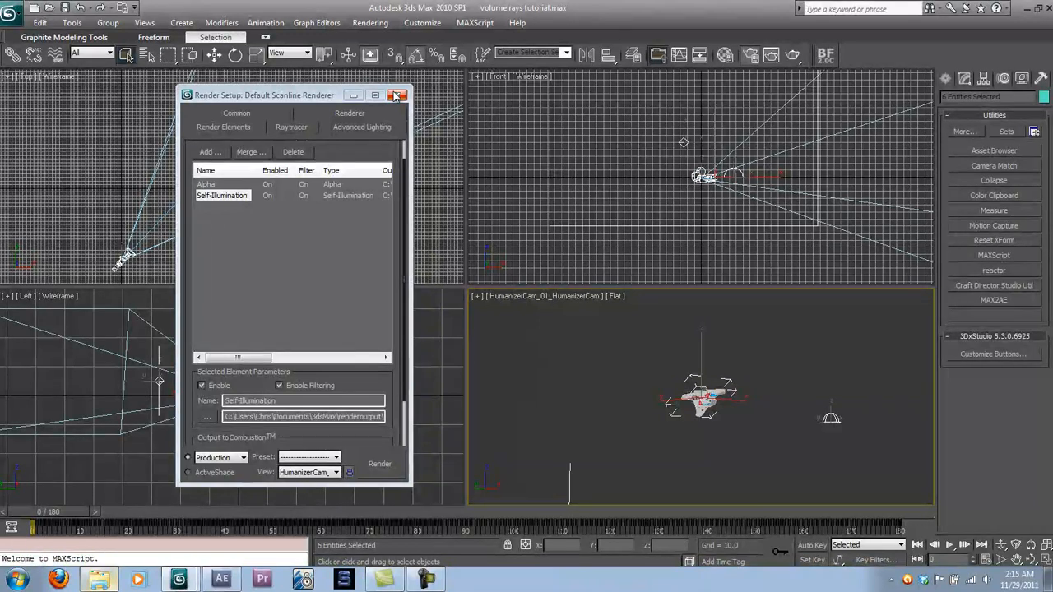
mouse_move(395, 94)
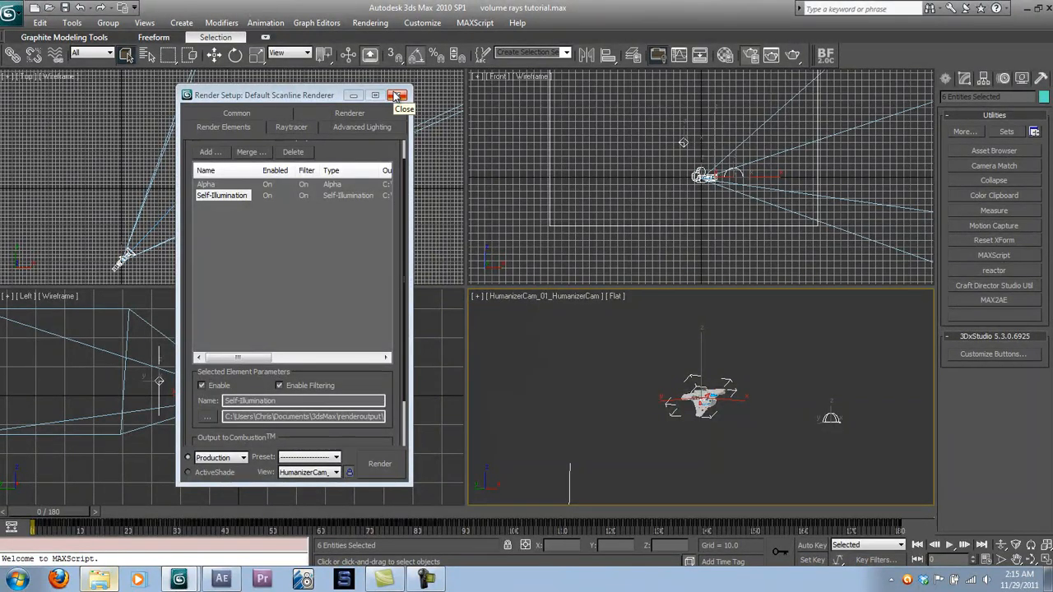
left_click(396, 94)
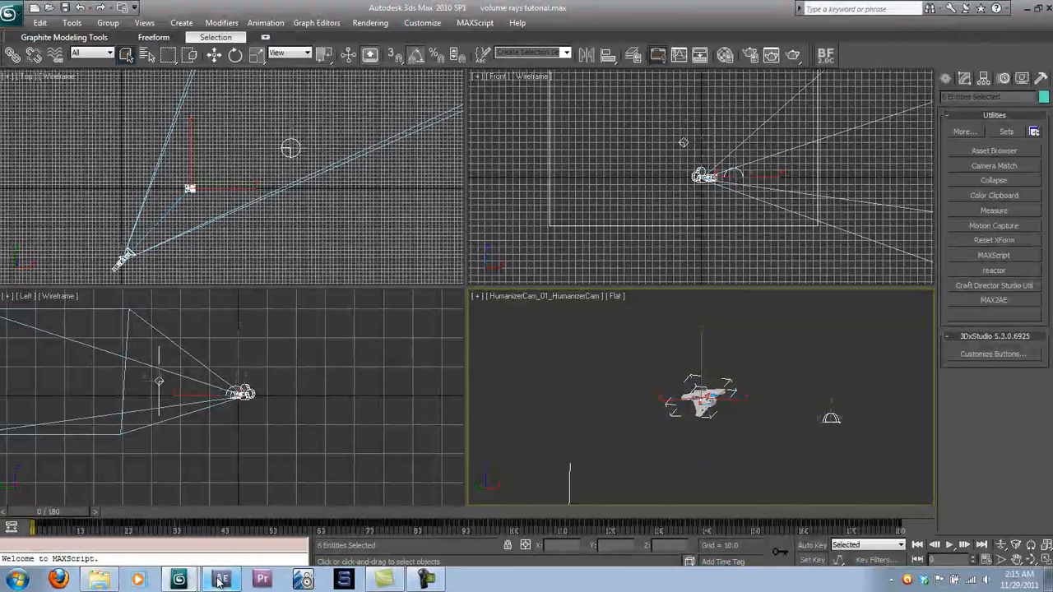
left_click(221, 580)
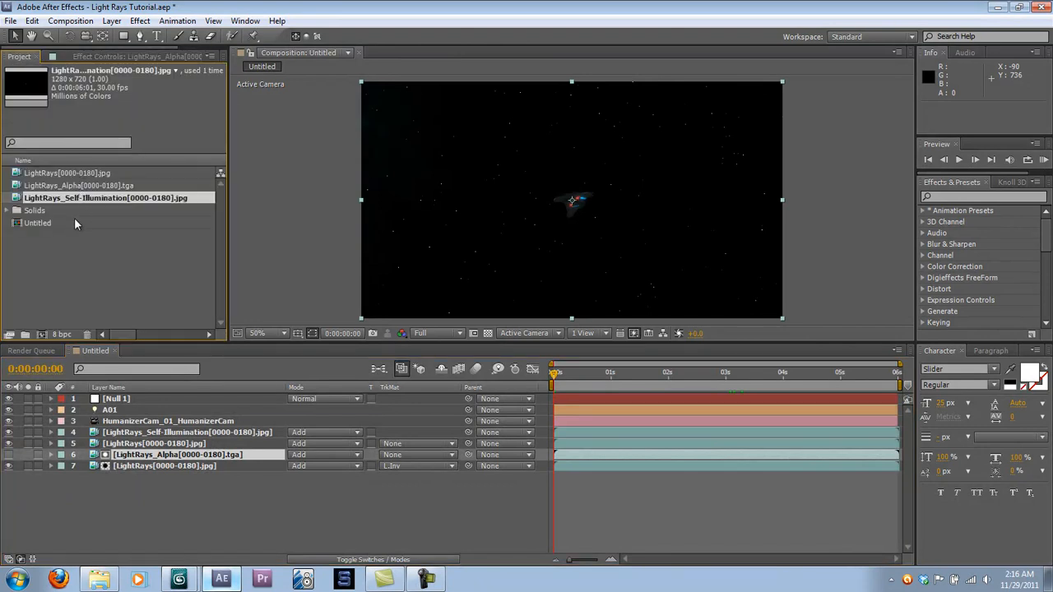
left_click(38, 222)
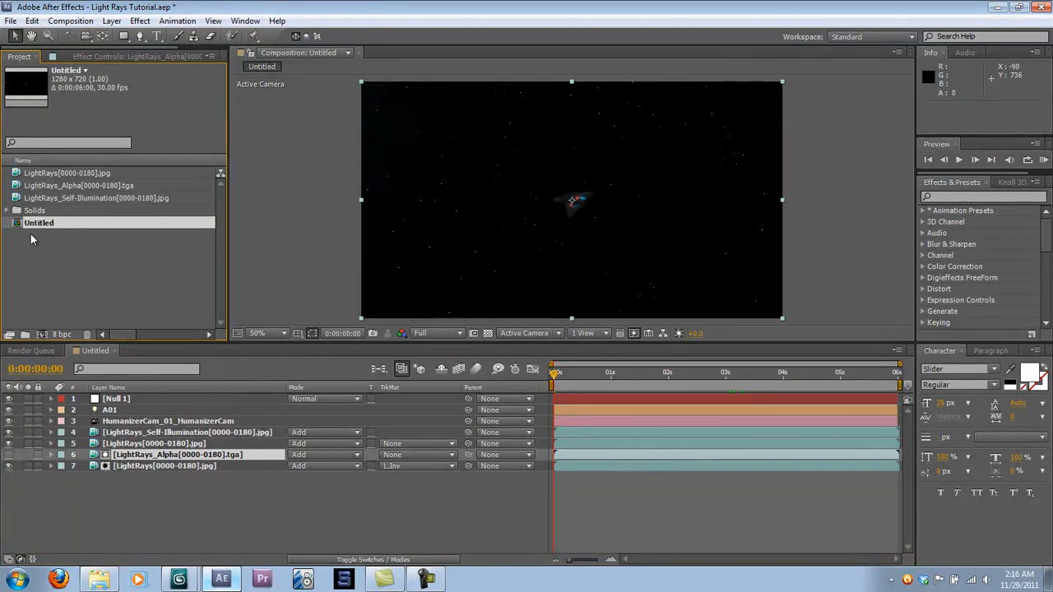
left_click(35, 210)
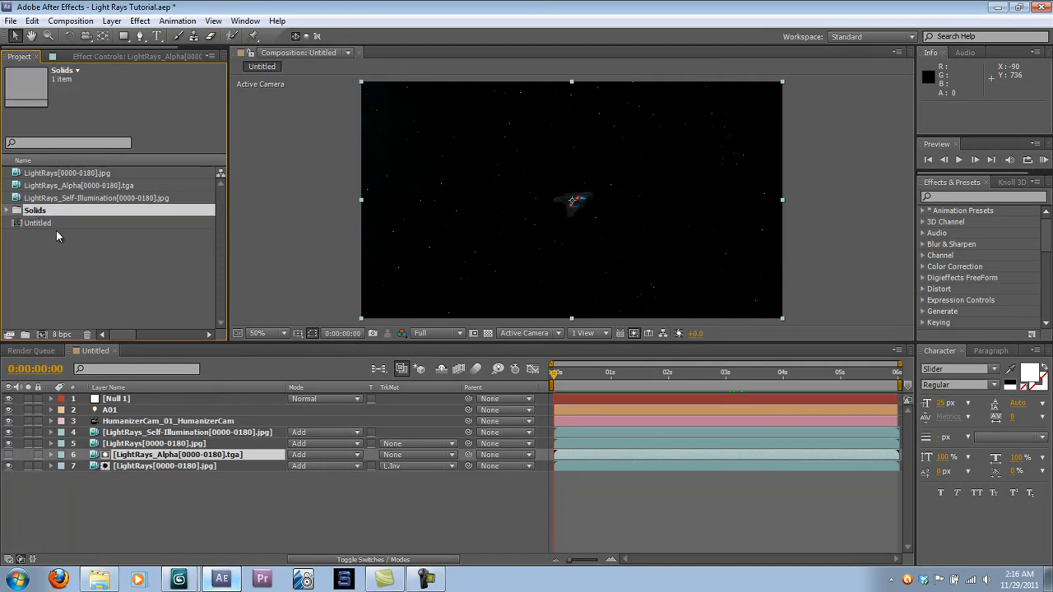
left_click(39, 222)
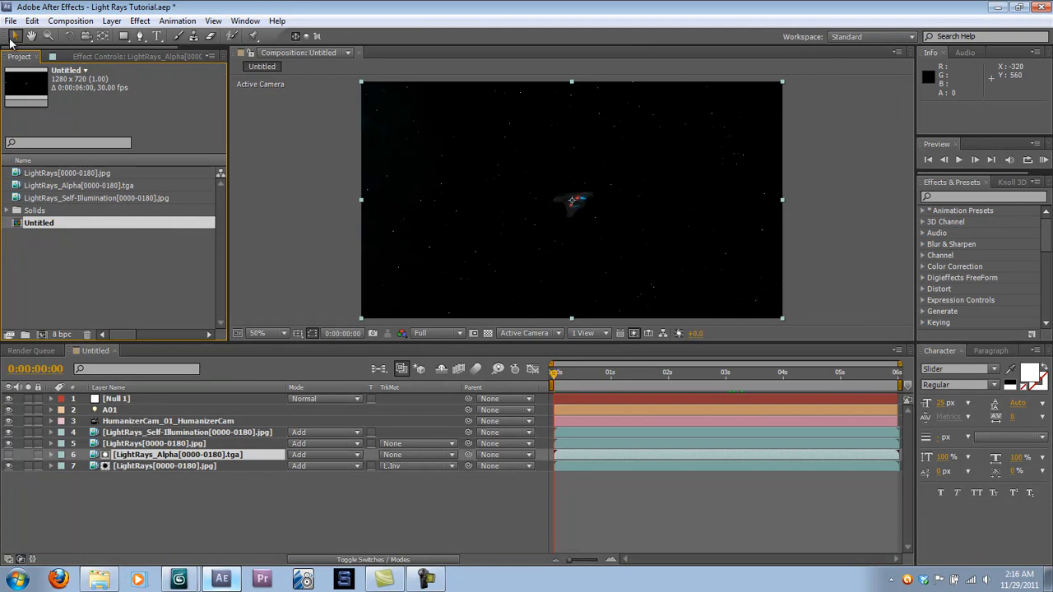
left_click(11, 21)
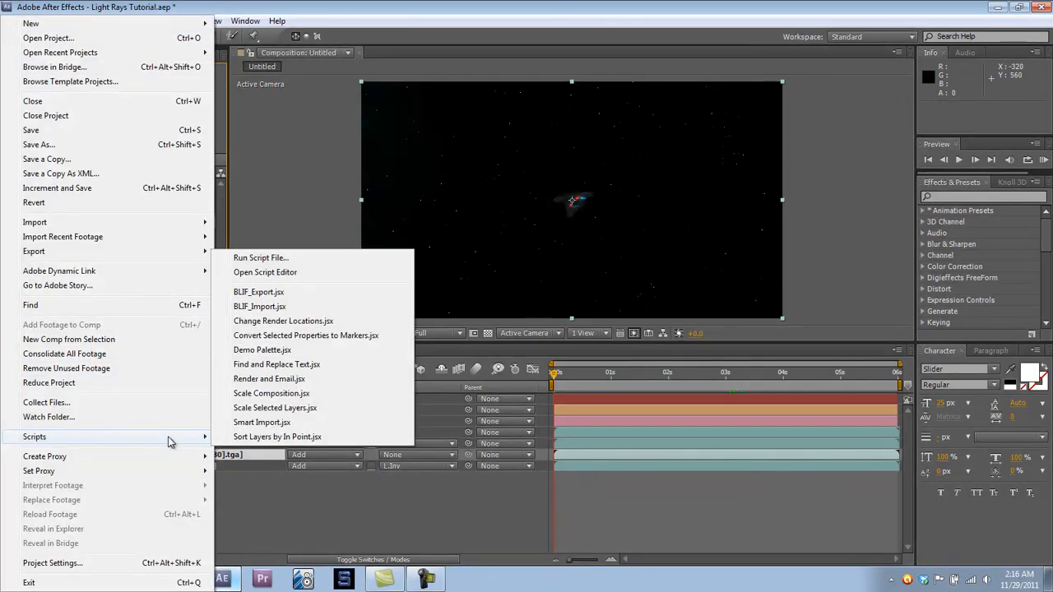
mouse_move(271, 306)
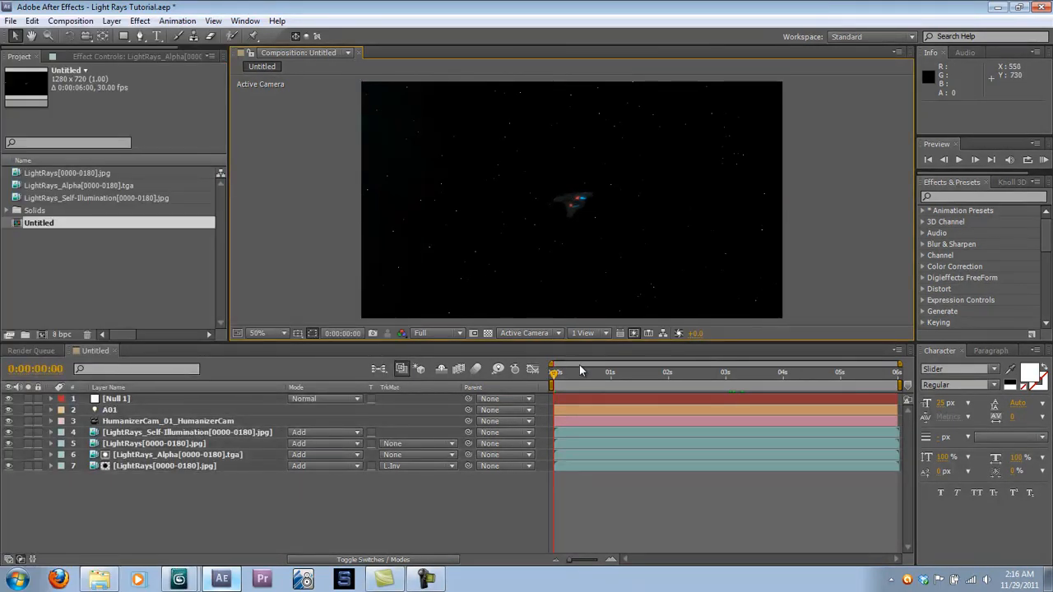
mouse_move(559, 372)
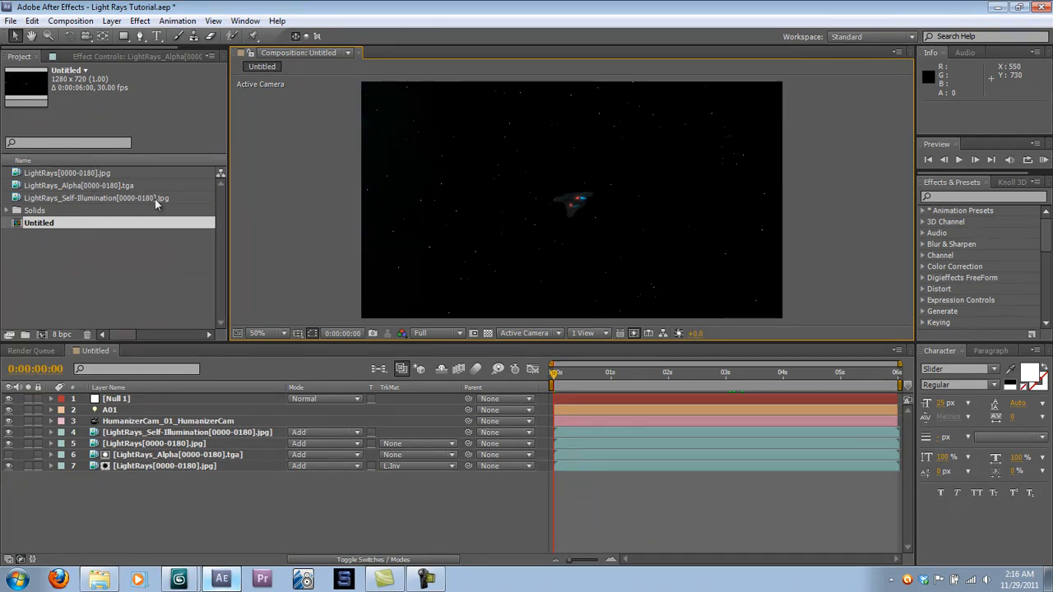
left_click(72, 172)
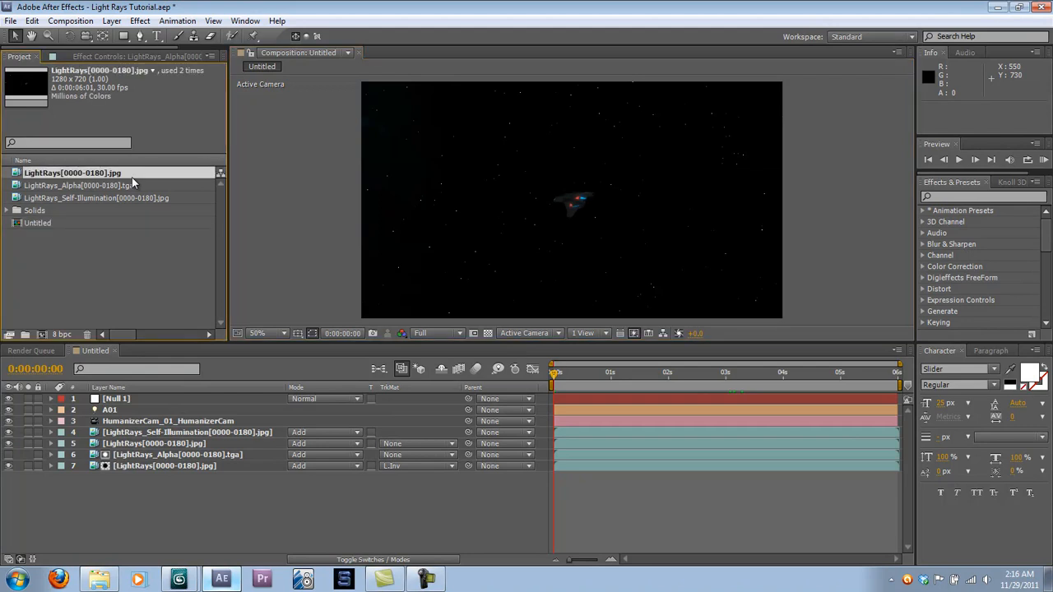
double_click(72, 173)
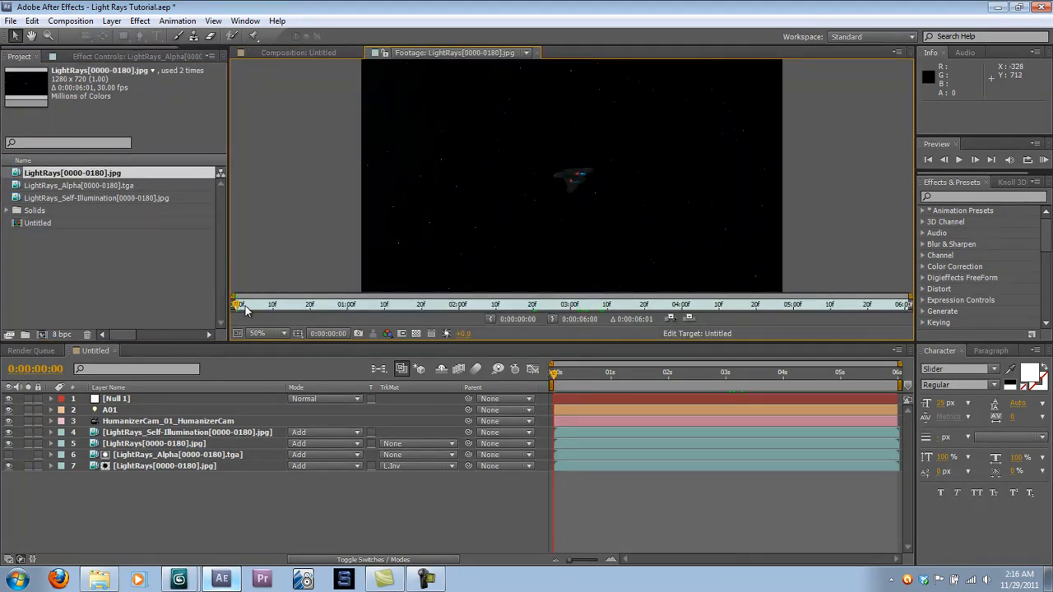
left_click_drag(241, 305, 586, 305)
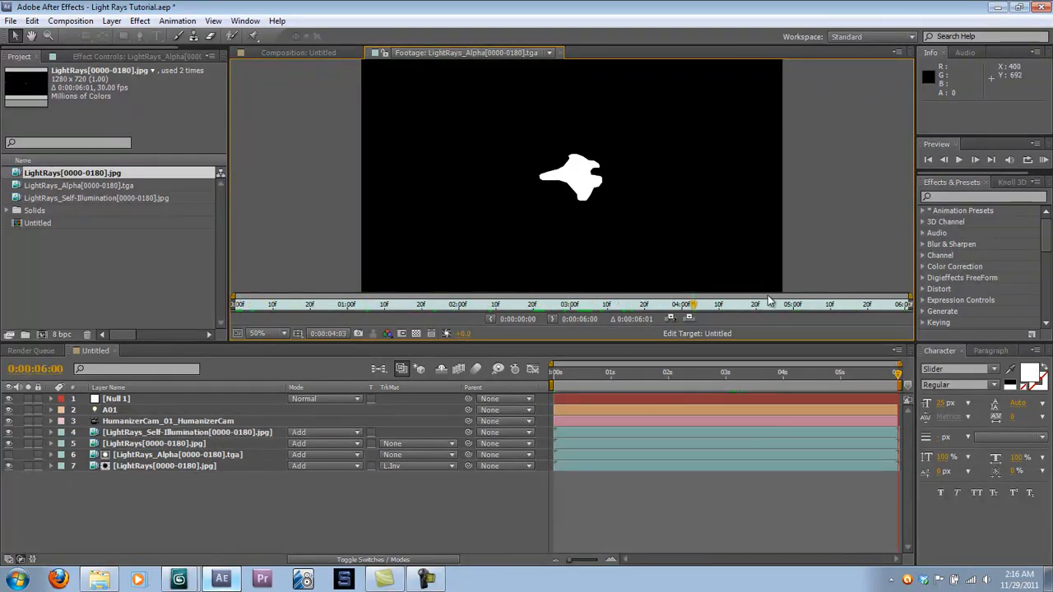
left_click(239, 304)
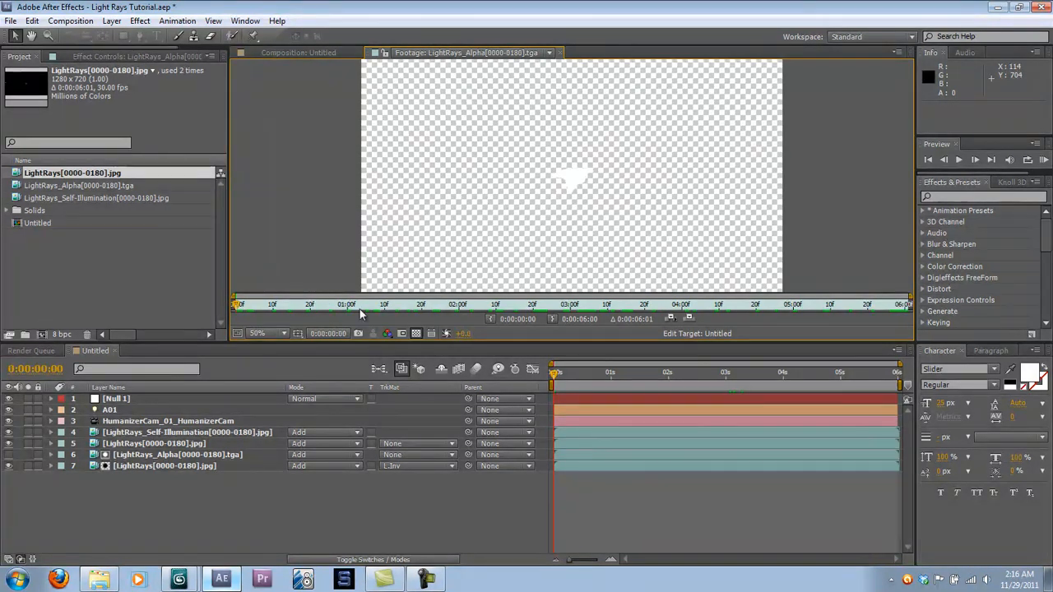
left_click(550, 53)
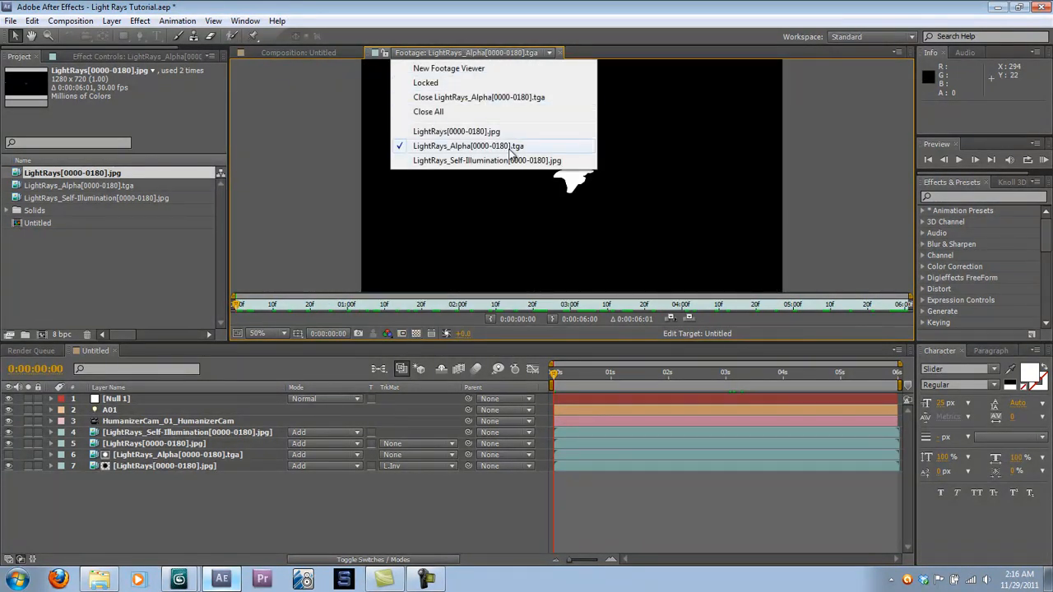
left_click(486, 160)
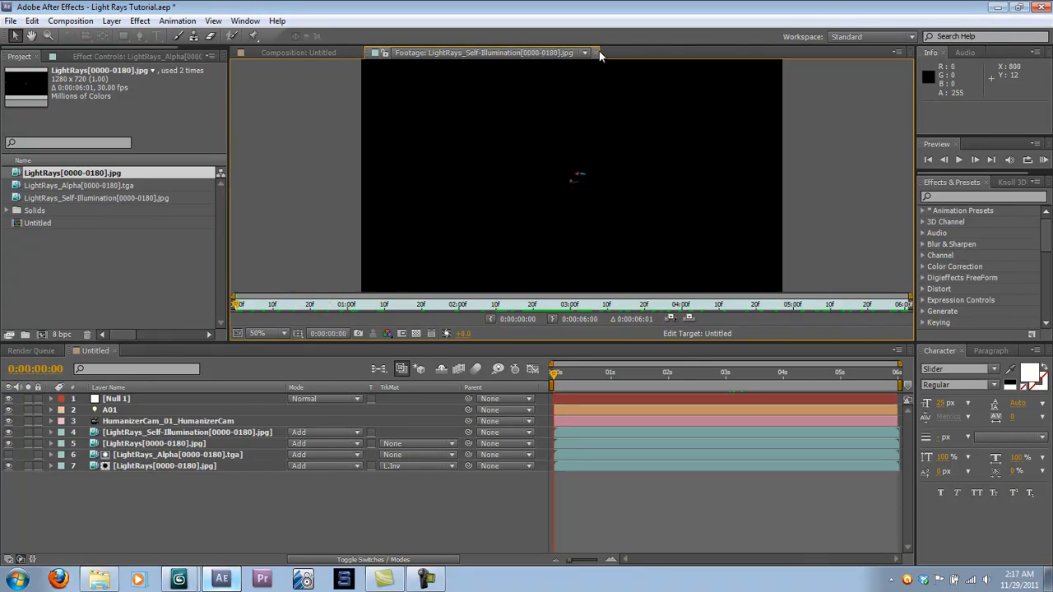
left_click(298, 53)
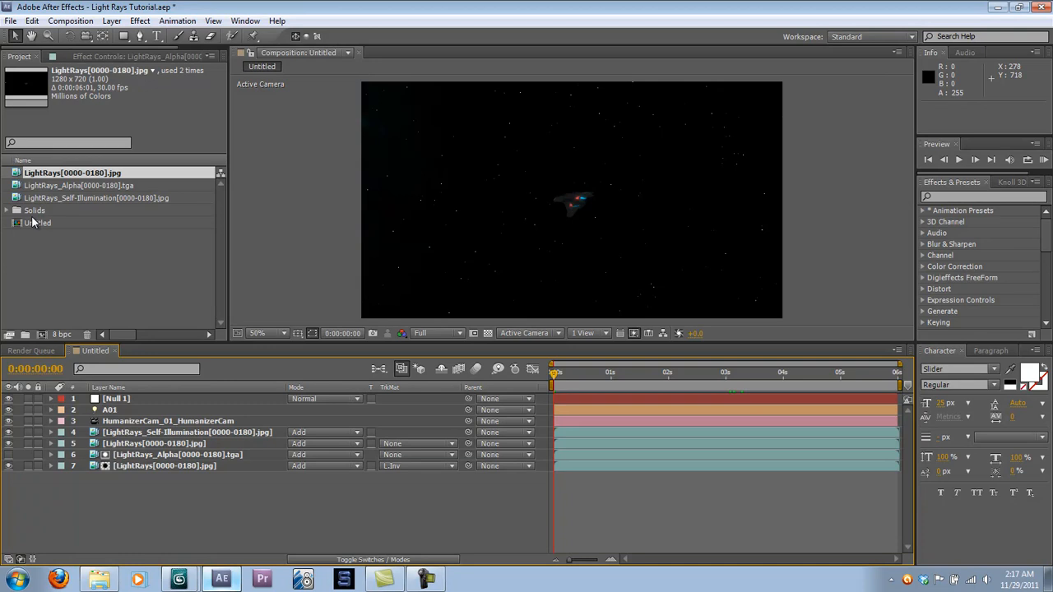
Select the Untitled composition to inspect the LightRays[0000-0180].jpg layer.
left_click(39, 222)
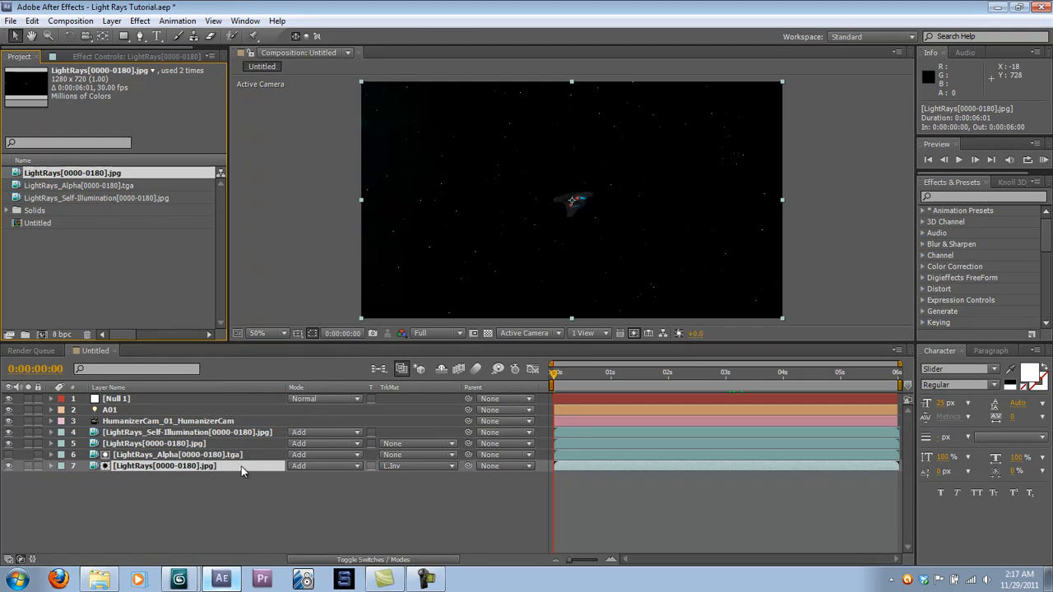
mouse_move(397, 391)
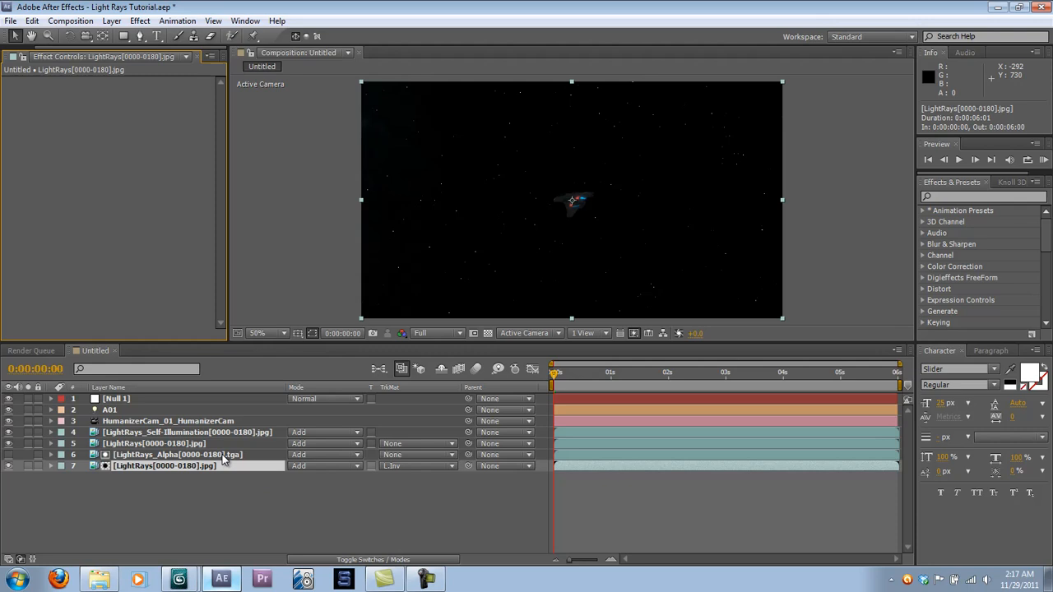
Select LightRays_Alpha and set the CC Radial Fast Blur zoom mode.
left_click(177, 454)
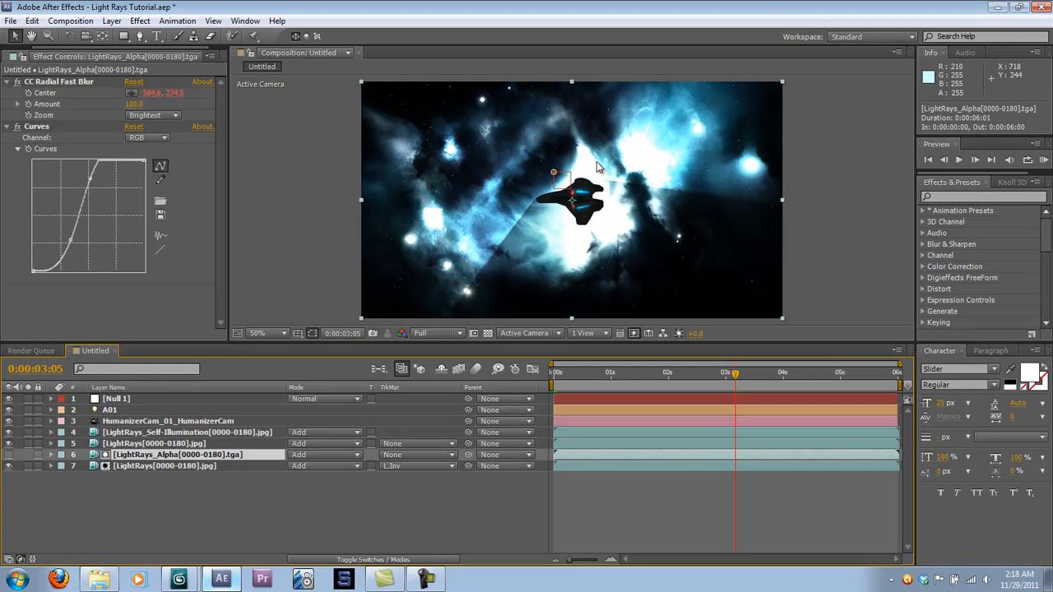
mouse_move(391, 111)
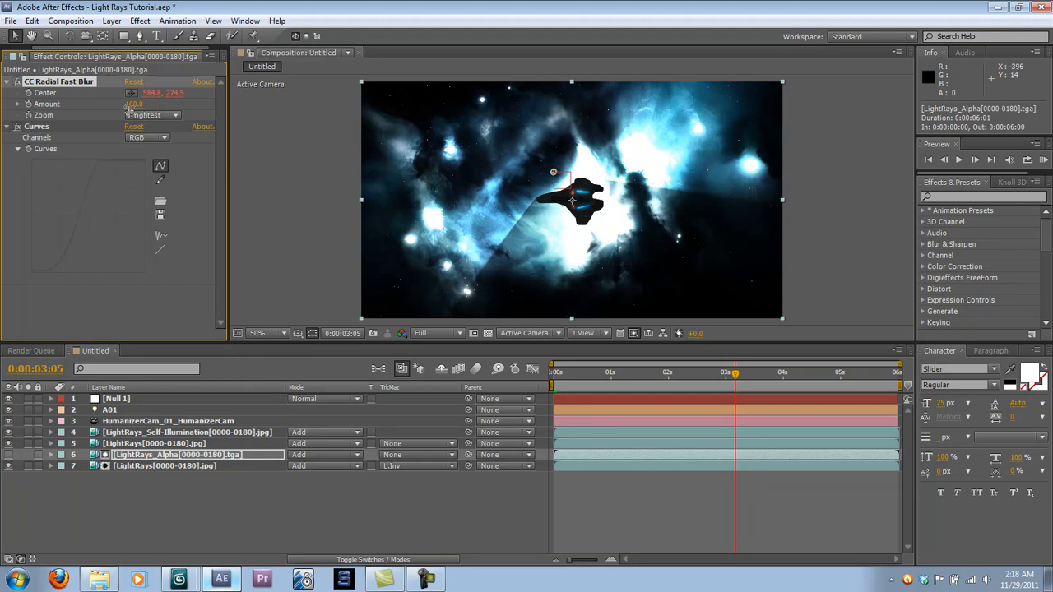
left_click(152, 114)
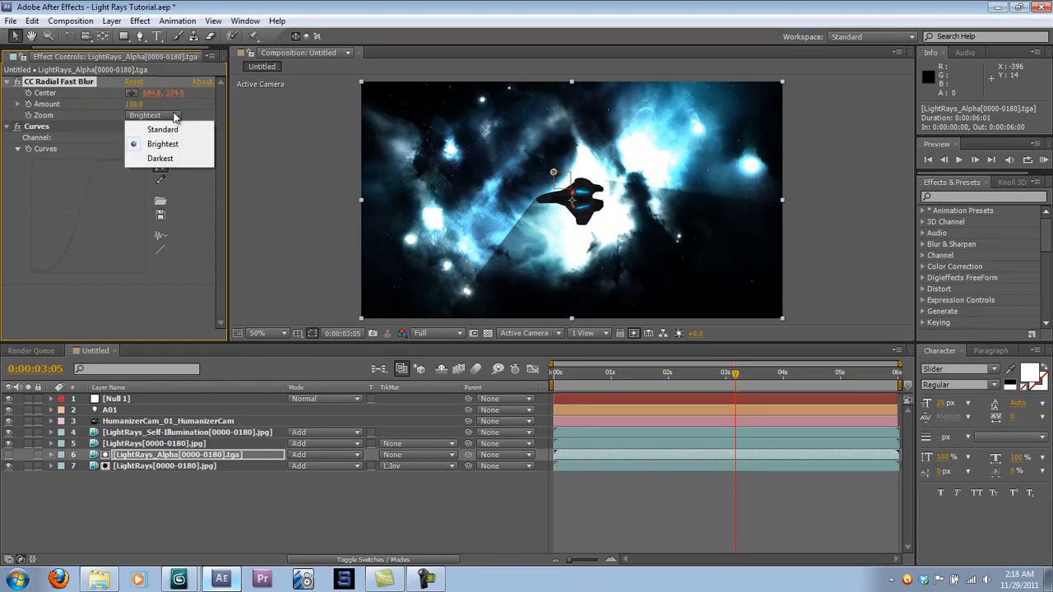
left_click(162, 144)
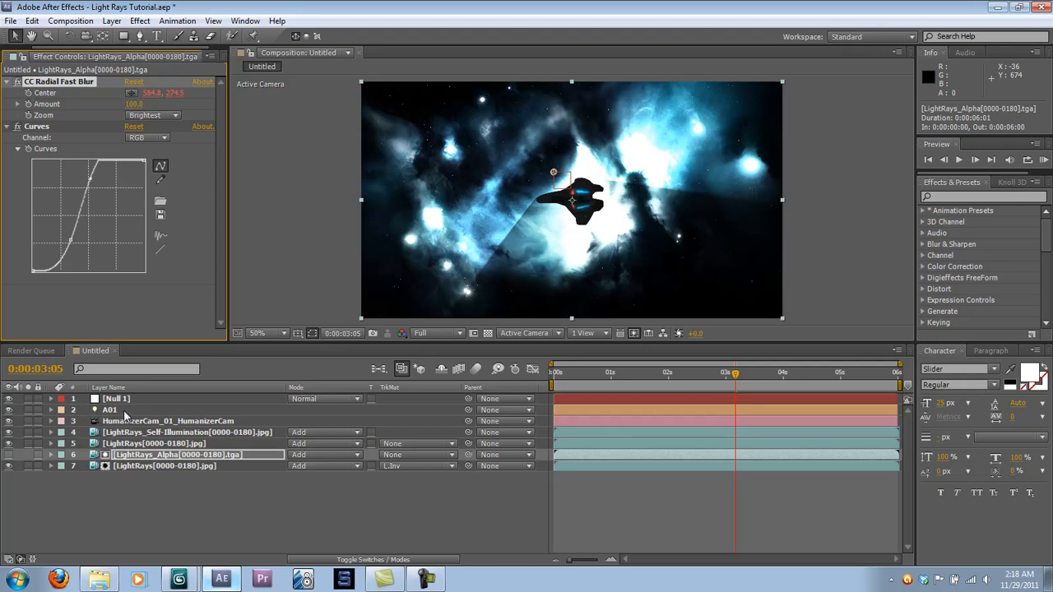
Select Null 1, show switch columns, then expand LightRays_Alpha's effect properties.
left_click(110, 409)
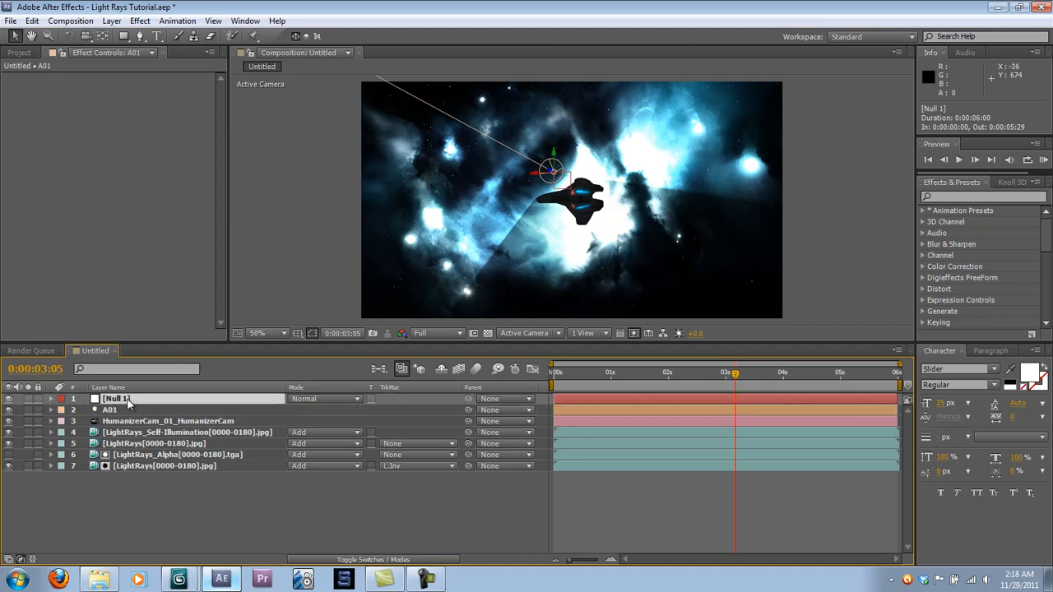
left_click(116, 398)
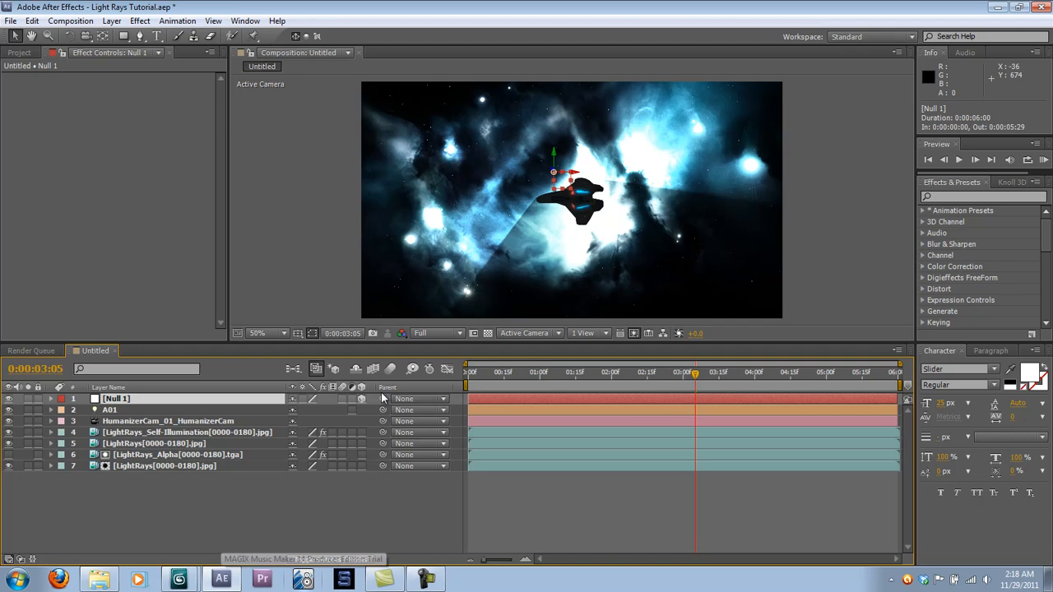
mouse_move(354, 510)
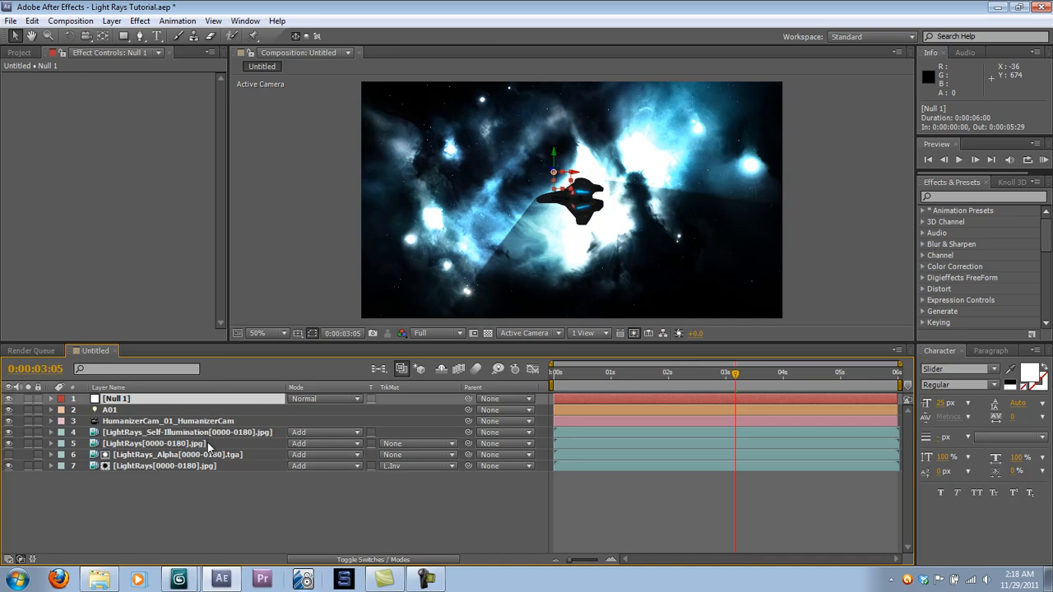
left_click(177, 455)
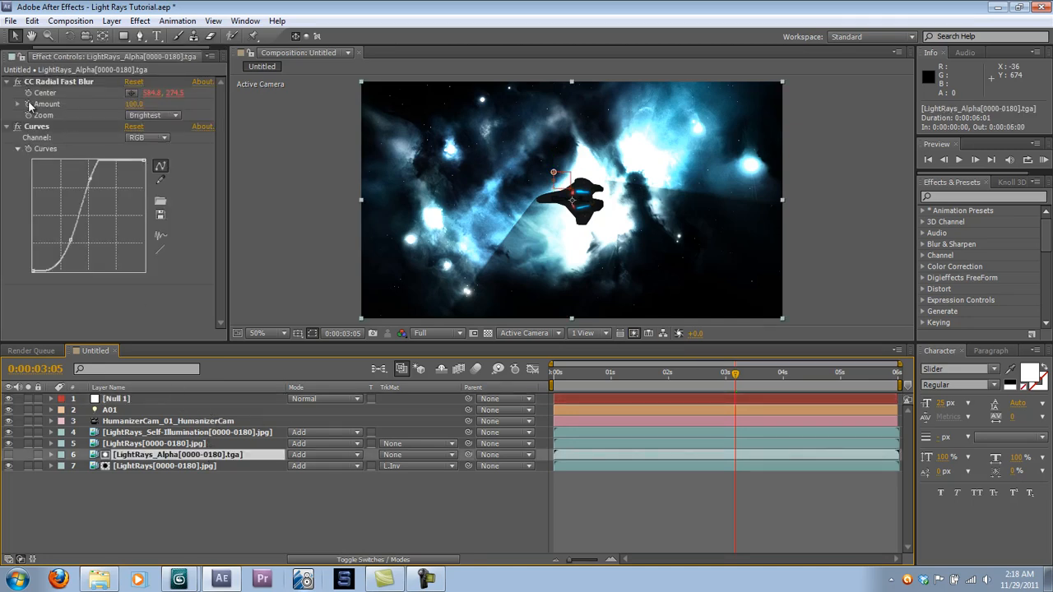
left_click(51, 453)
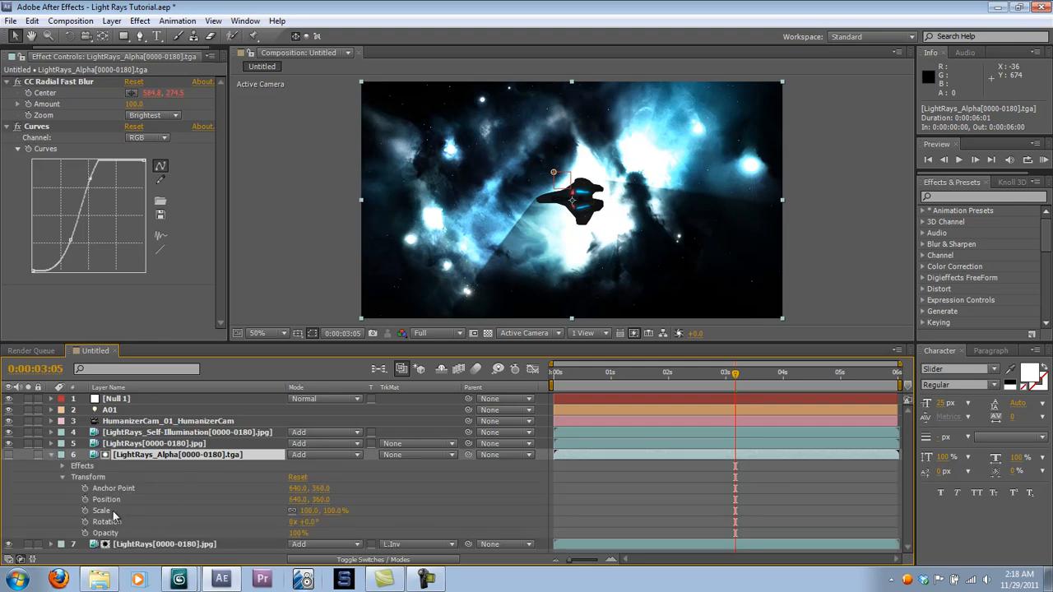
left_click(62, 466)
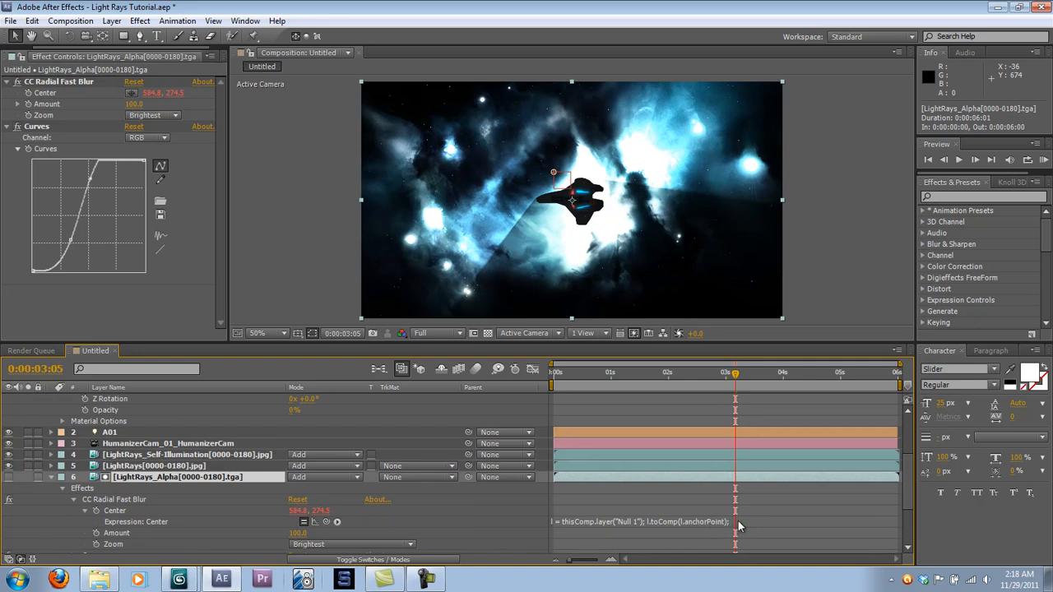
Open the radial blur Center expression referencing Null 1 for editing.
left_click(641, 521)
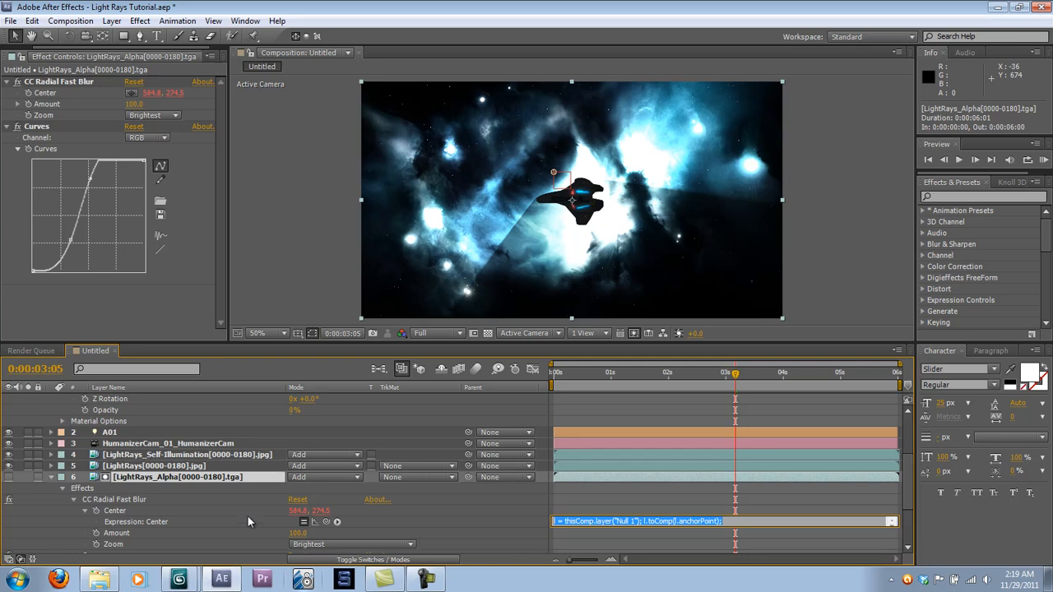
mouse_move(558, 385)
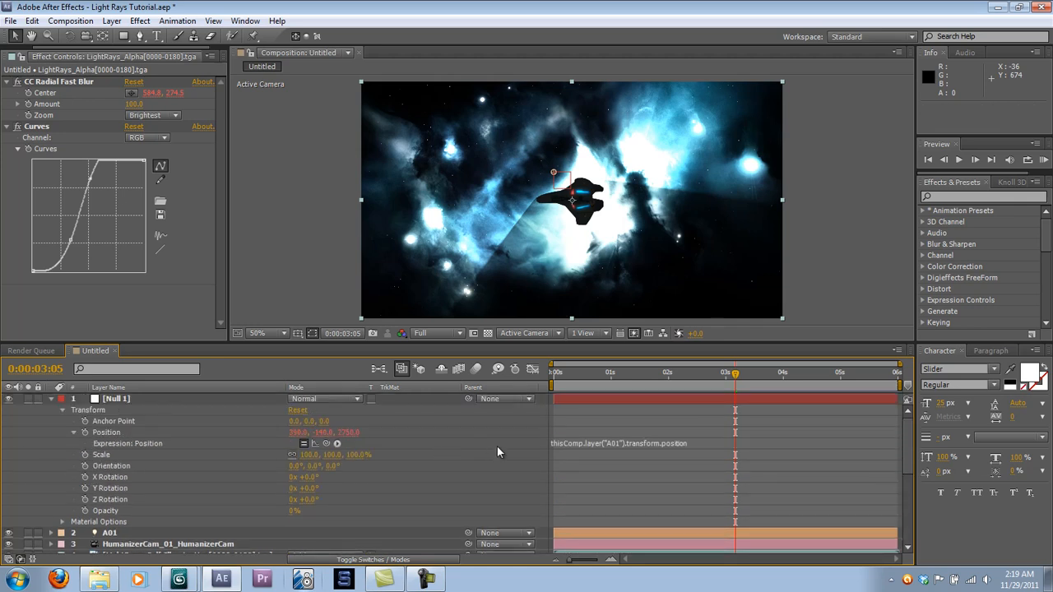
Drag two LightRays_Alpha Curves points to soften the light rays' contrast.
scroll("down", 3)
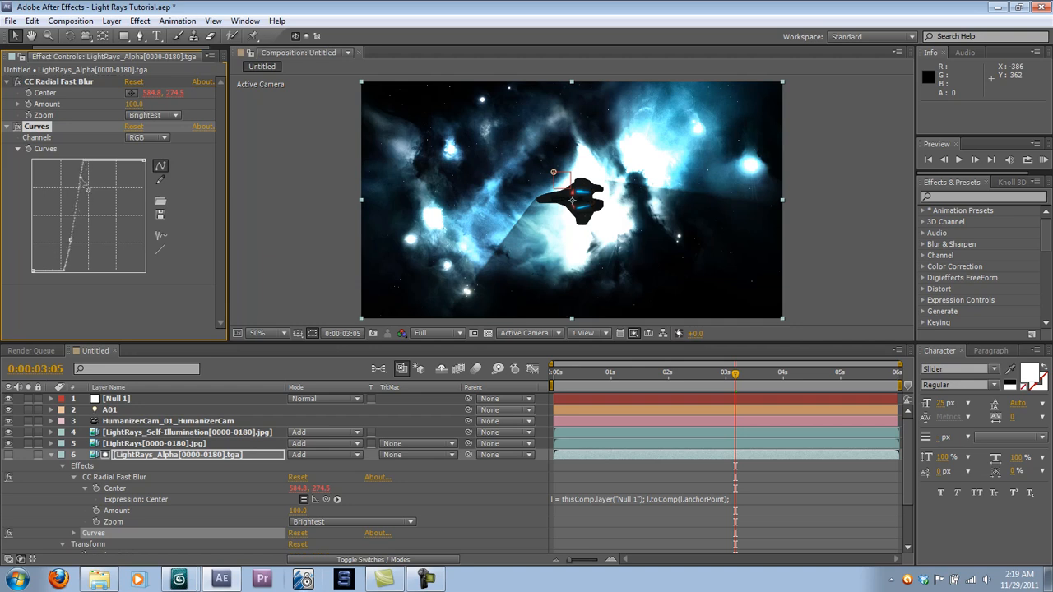
left_click_drag(86, 187, 117, 160)
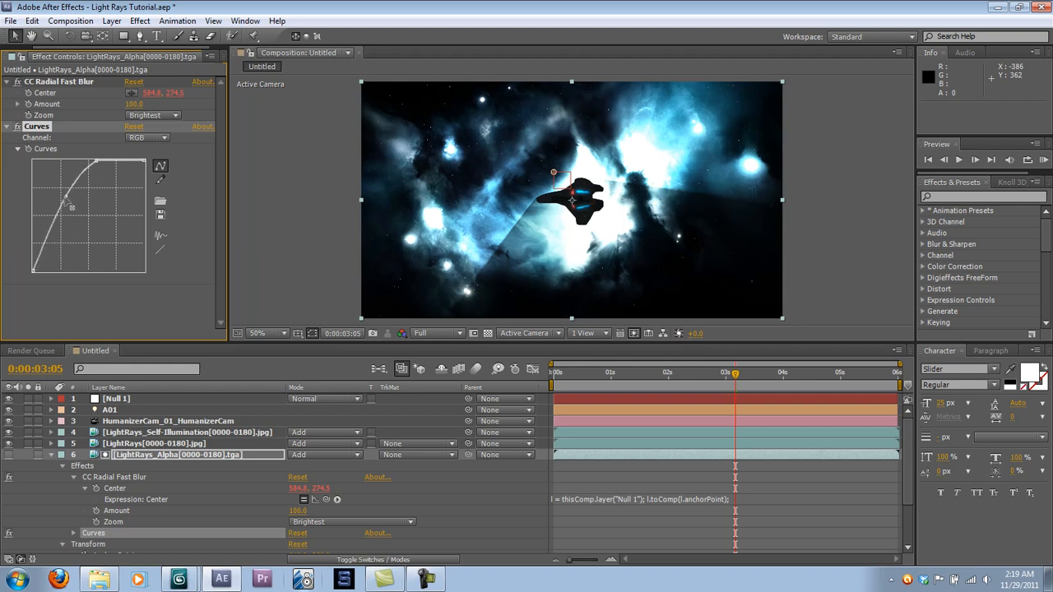
left_click_drag(72, 204, 80, 208)
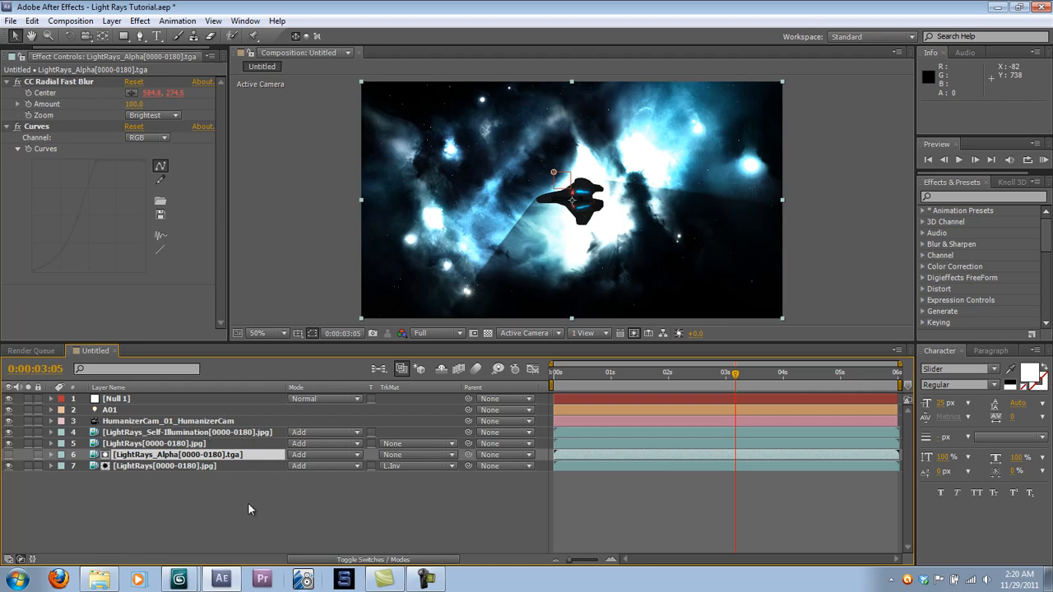
Select the LightRays layer, then the Self-Illumination layer to show its blurriness-15 Gaussian Blur.
left_click(152, 443)
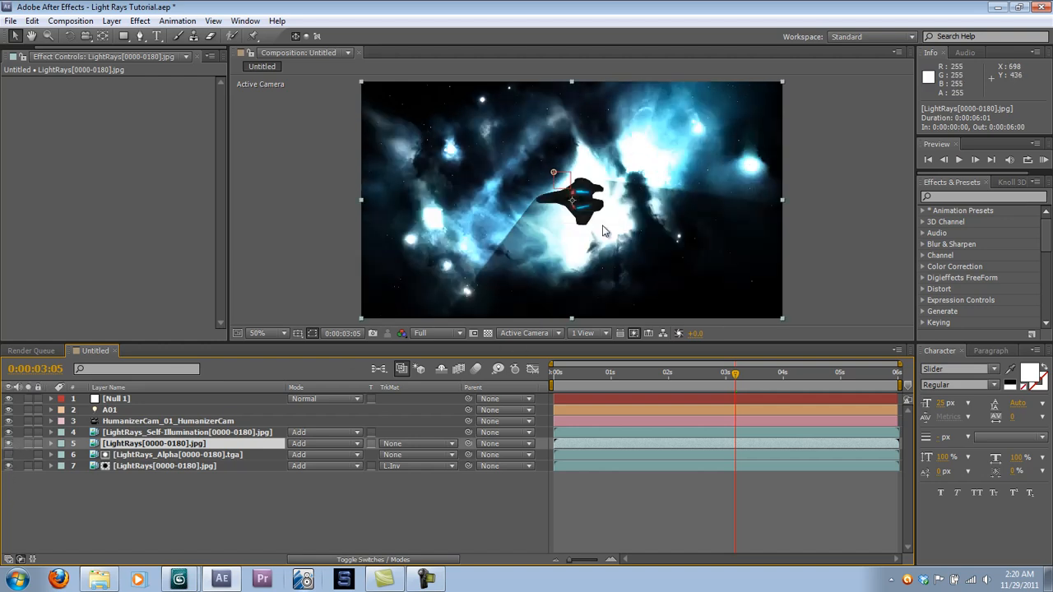
mouse_move(162, 436)
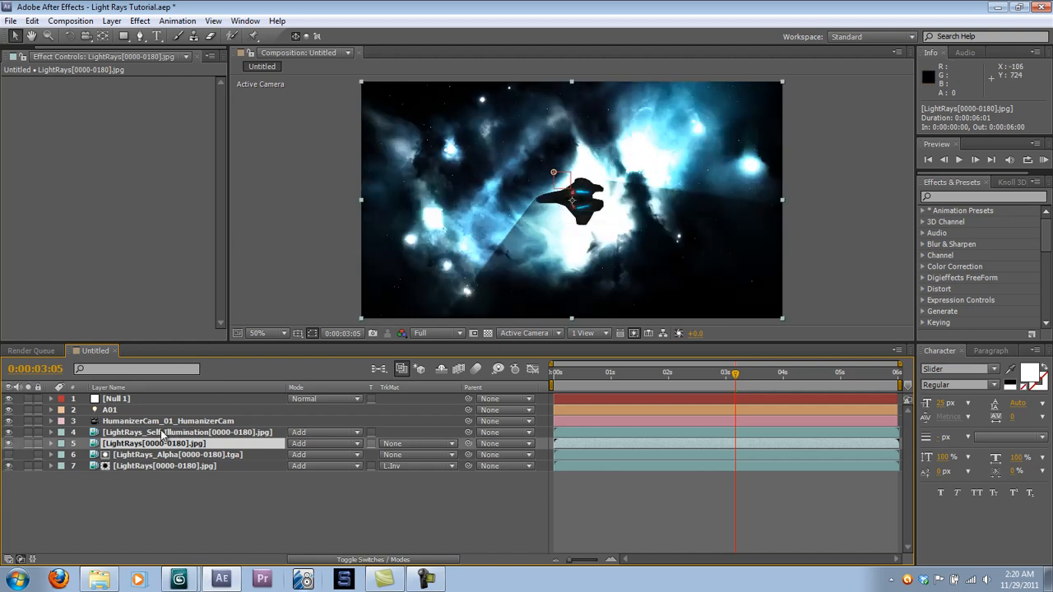
left_click(189, 431)
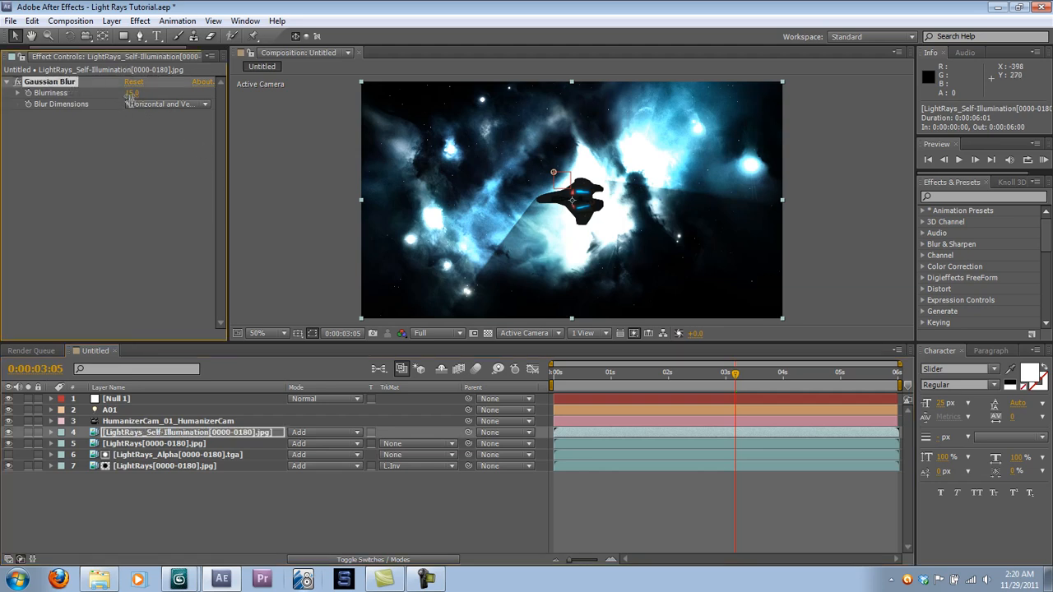
Zoom the Composition viewer to 100% to inspect the fighter.
left_click(131, 93)
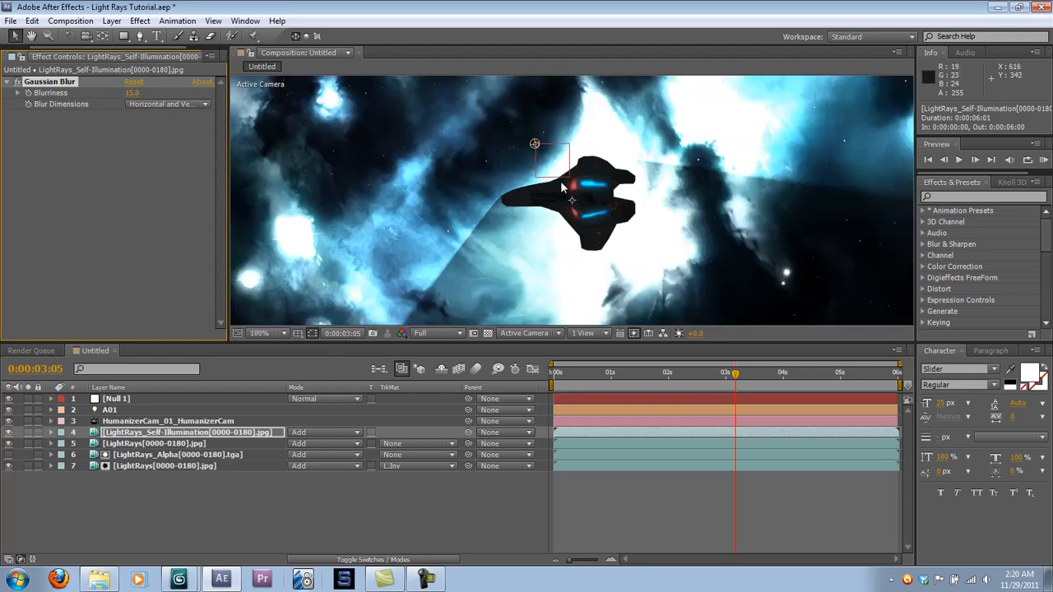
mouse_move(588, 204)
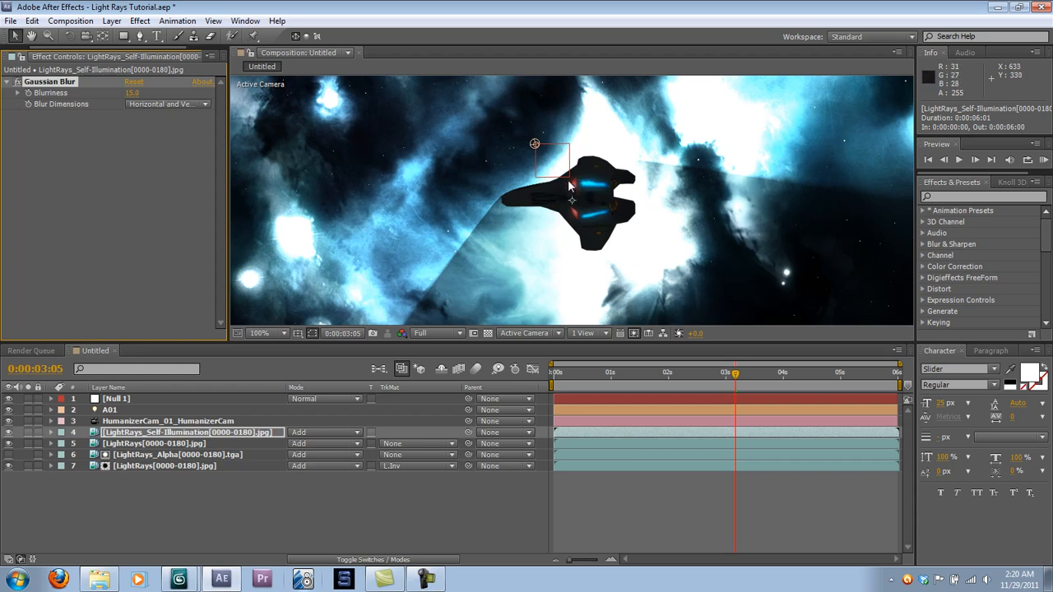
mouse_move(753, 247)
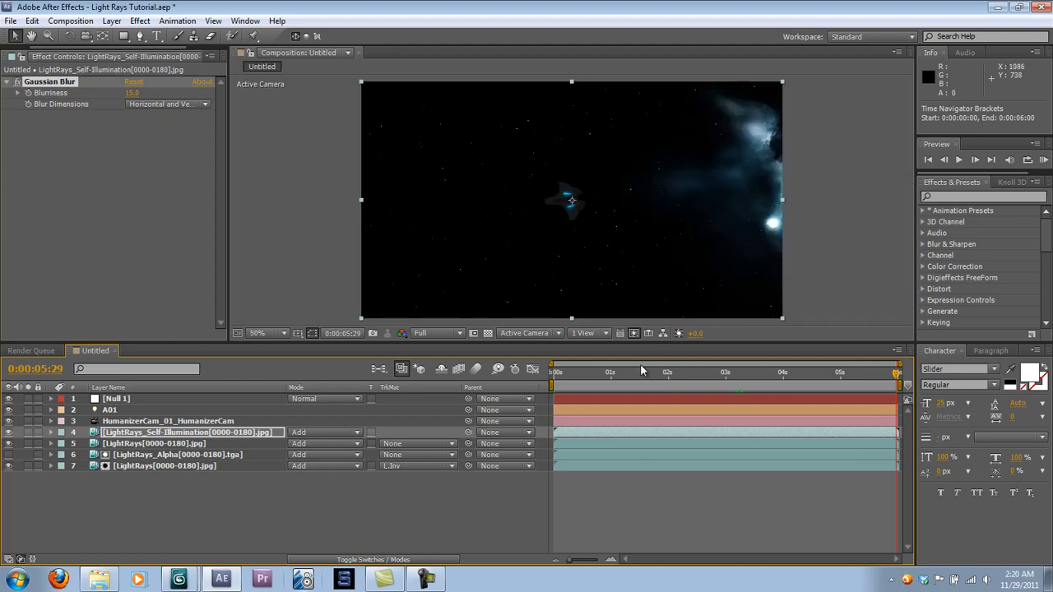
mouse_move(695, 310)
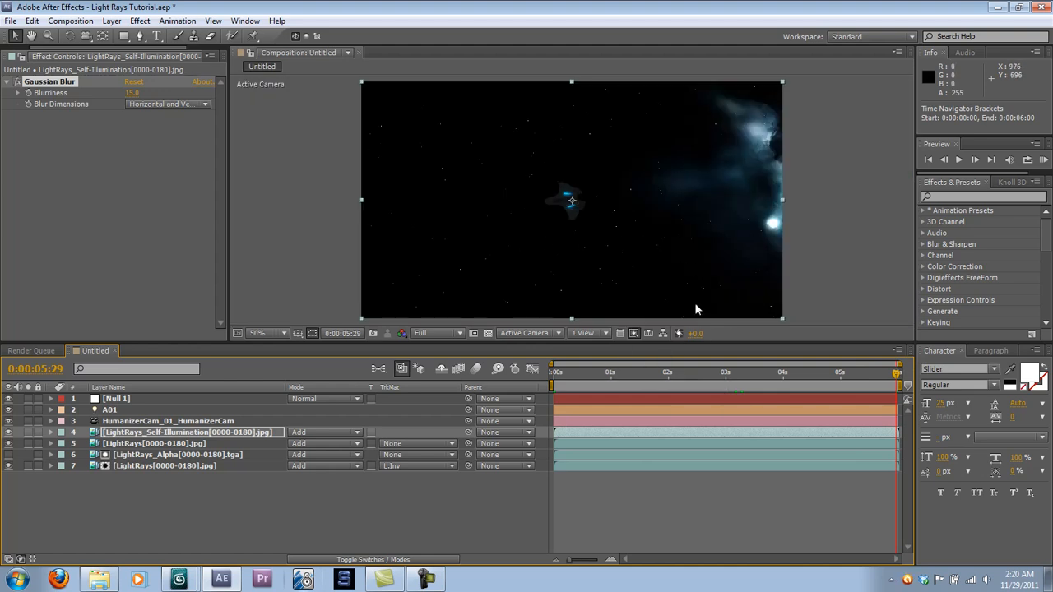
mouse_move(560, 372)
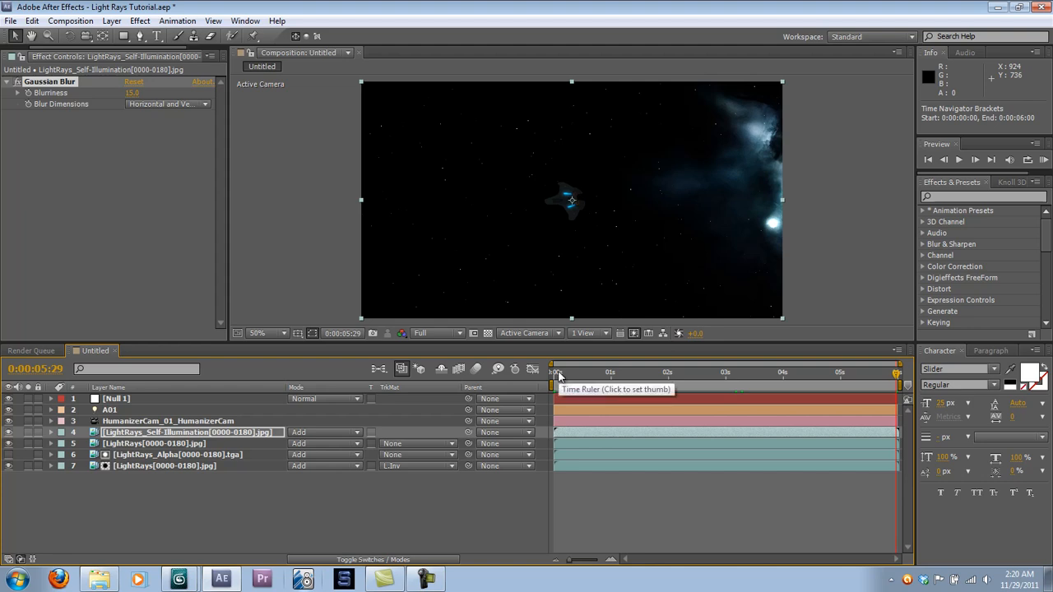
Scrub the timeline back and forth over the light rays, settling at 0:00:03:07.
left_click(558, 372)
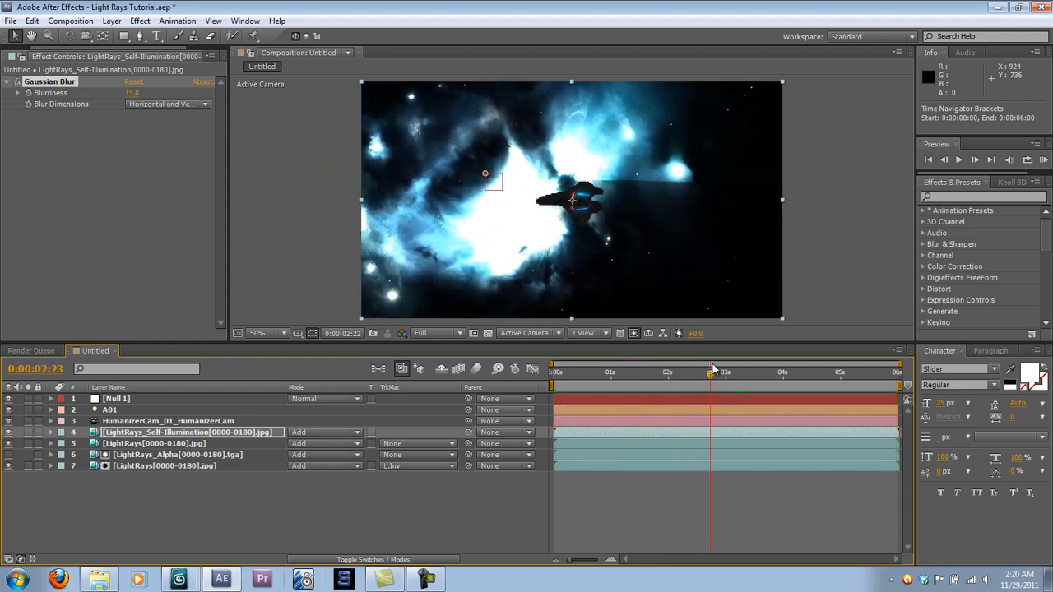
left_click_drag(709, 372, 744, 372)
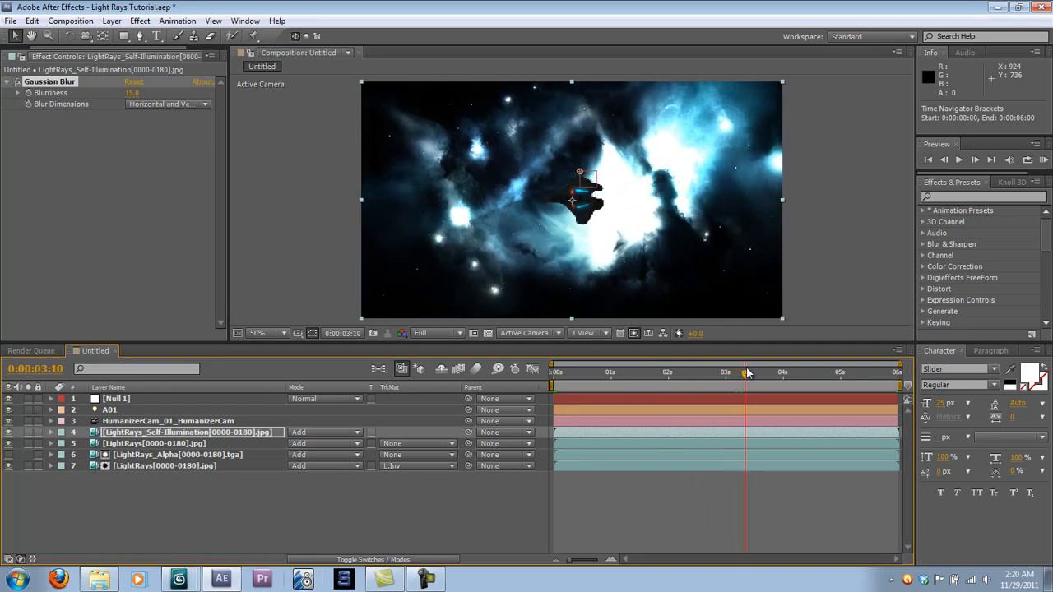
left_click_drag(744, 372, 794, 372)
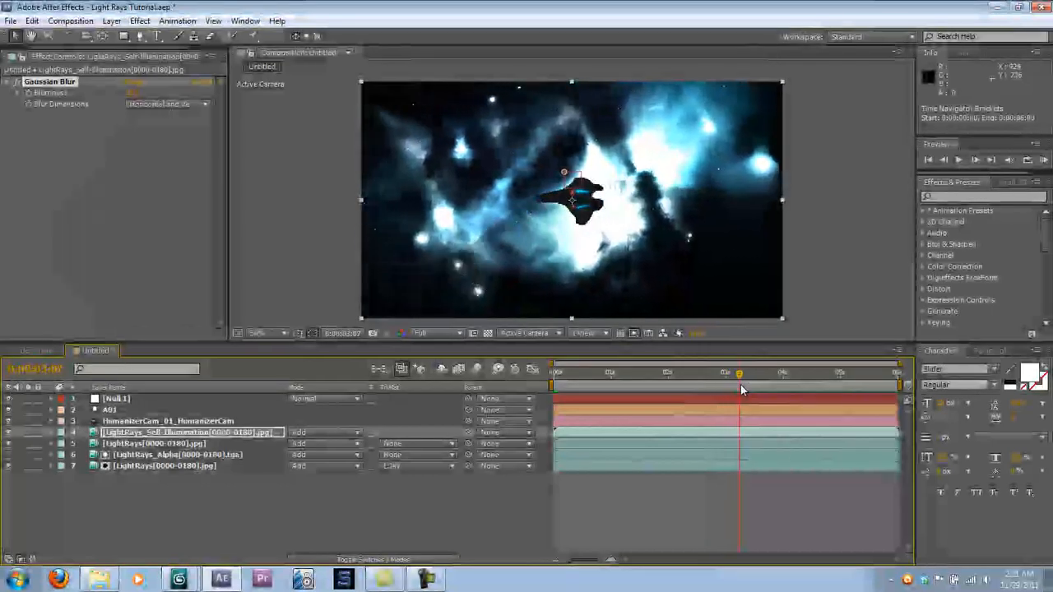
left_click_drag(739, 387, 768, 387)
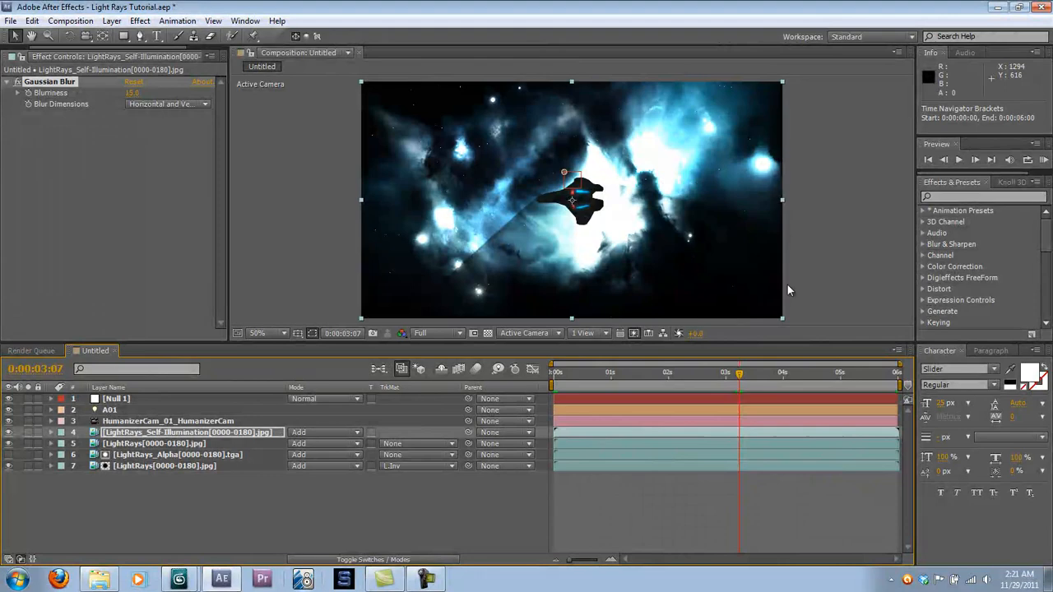
mouse_move(819, 246)
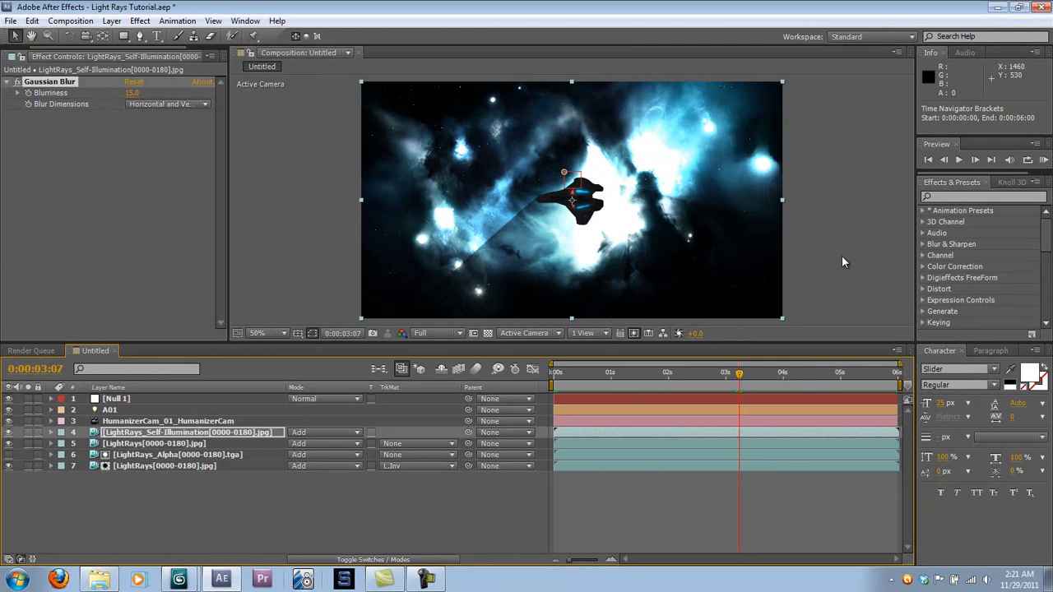
mouse_move(889, 231)
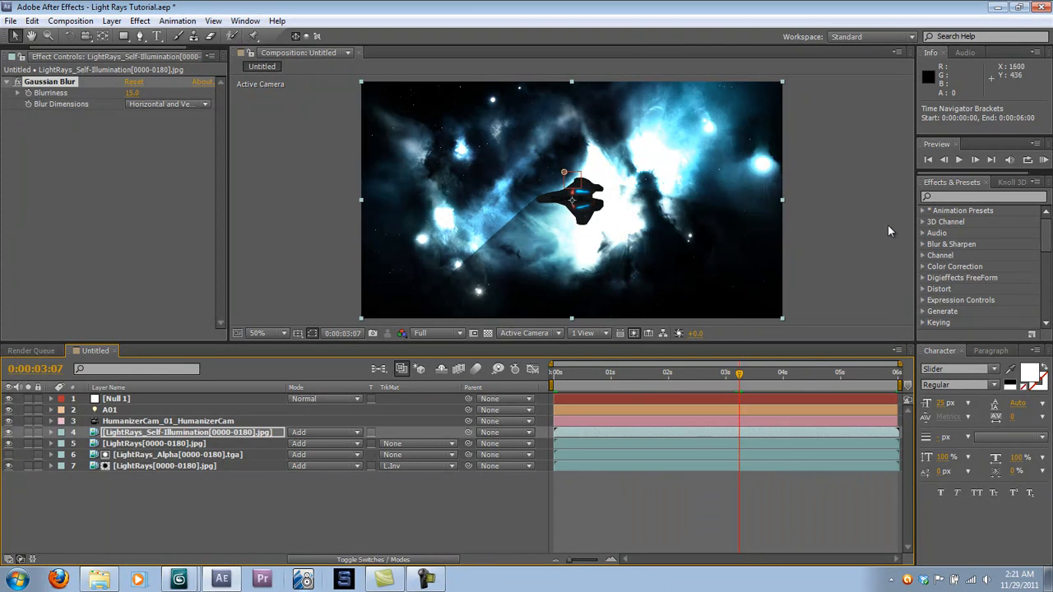